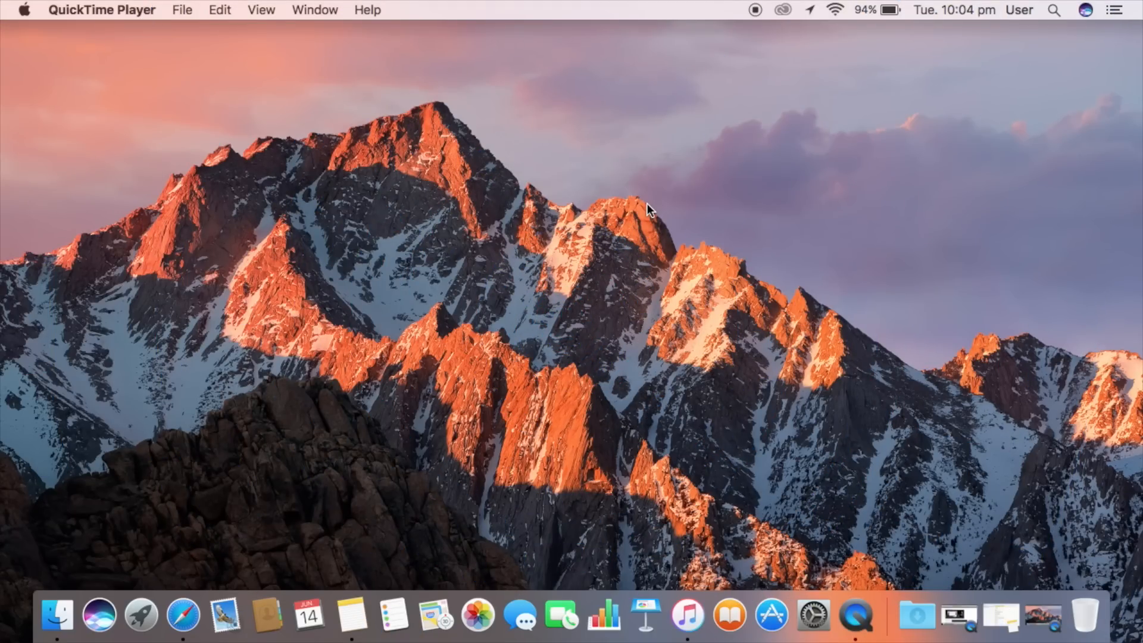
{"action": "mouse_move", "coordinate": [481, 31]}
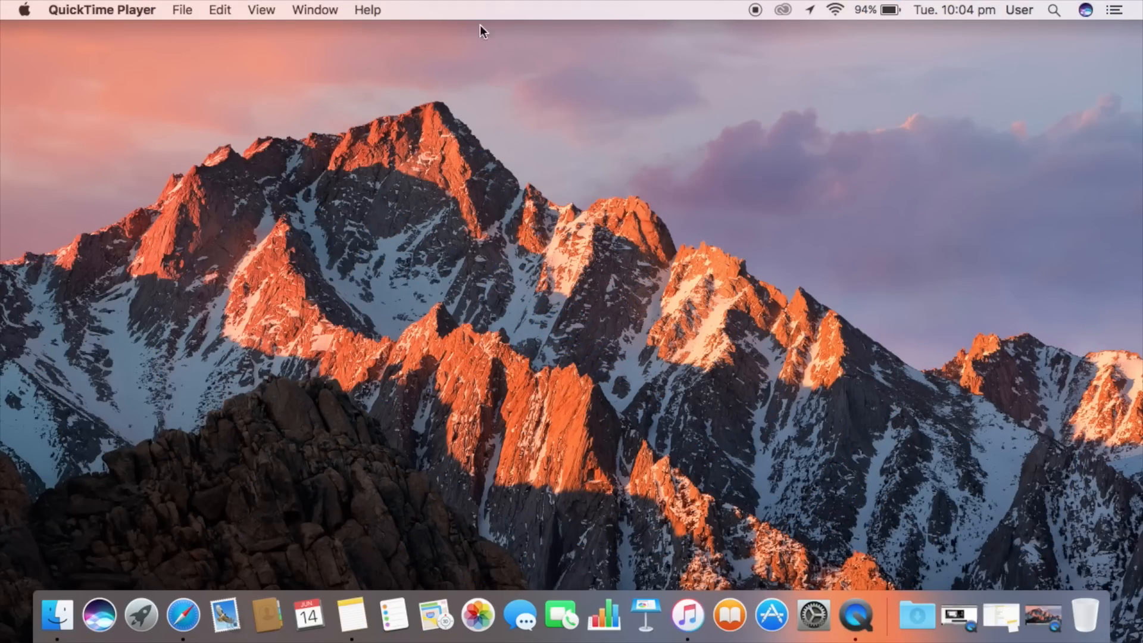
{"action": "mouse_move", "coordinate": [29, 23]}
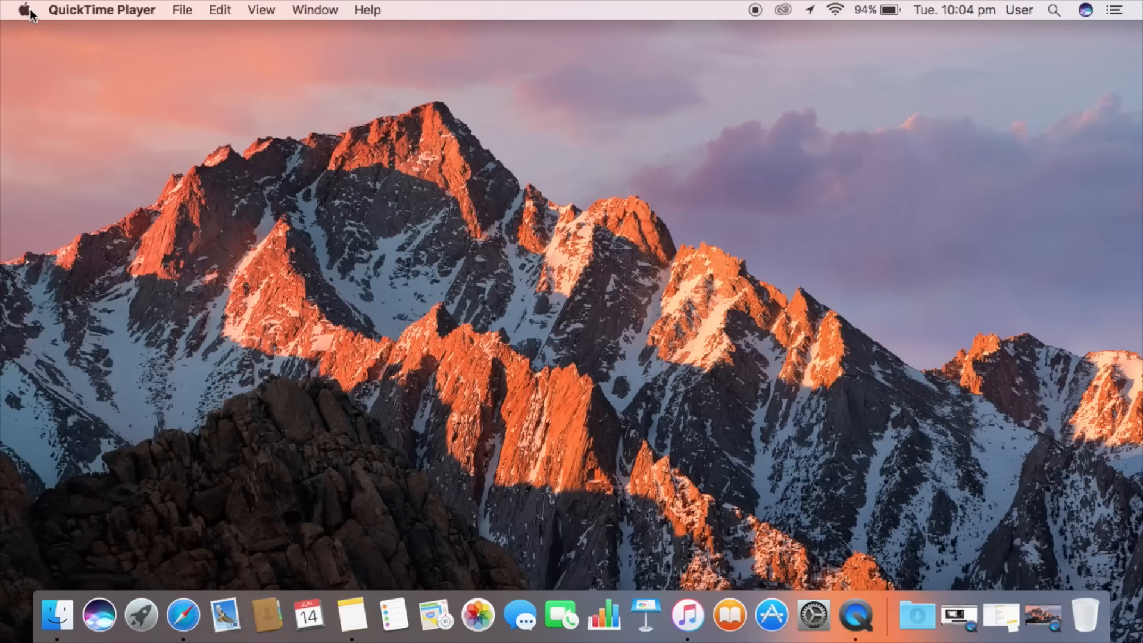
Step: Show the About This Mac overview with macOS Sierra 10.12 Beta and MacBook Air hardware details
{"action": "left_click", "coordinate": [24, 9]}
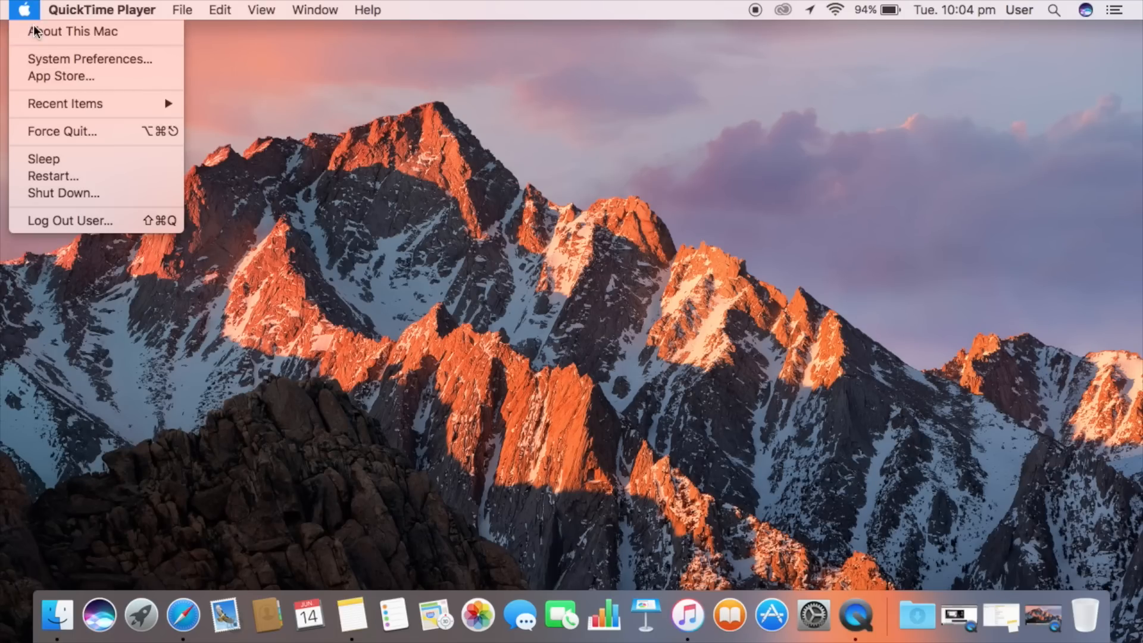
{"action": "left_click", "coordinate": [69, 31]}
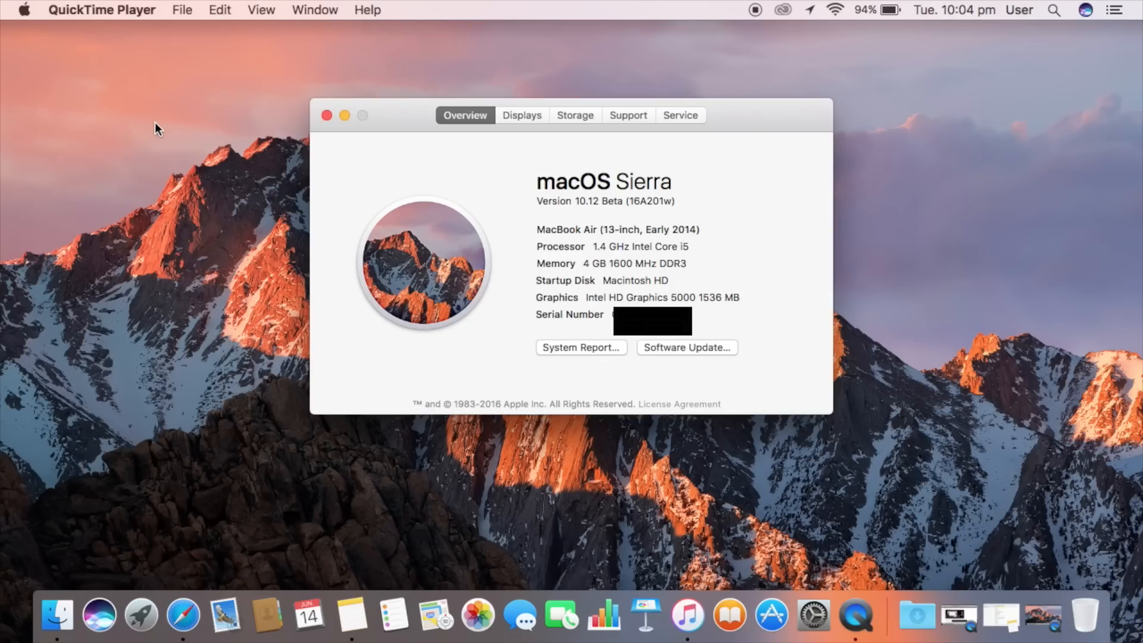
{"action": "mouse_move", "coordinate": [501, 165]}
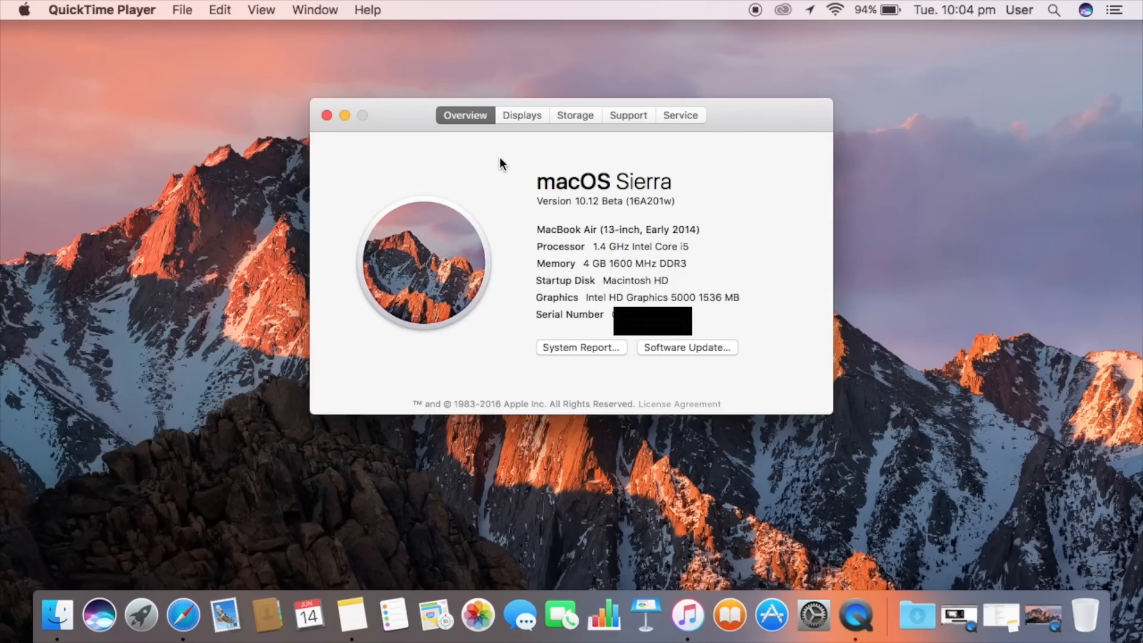
{"action": "mouse_move", "coordinate": [131, 289]}
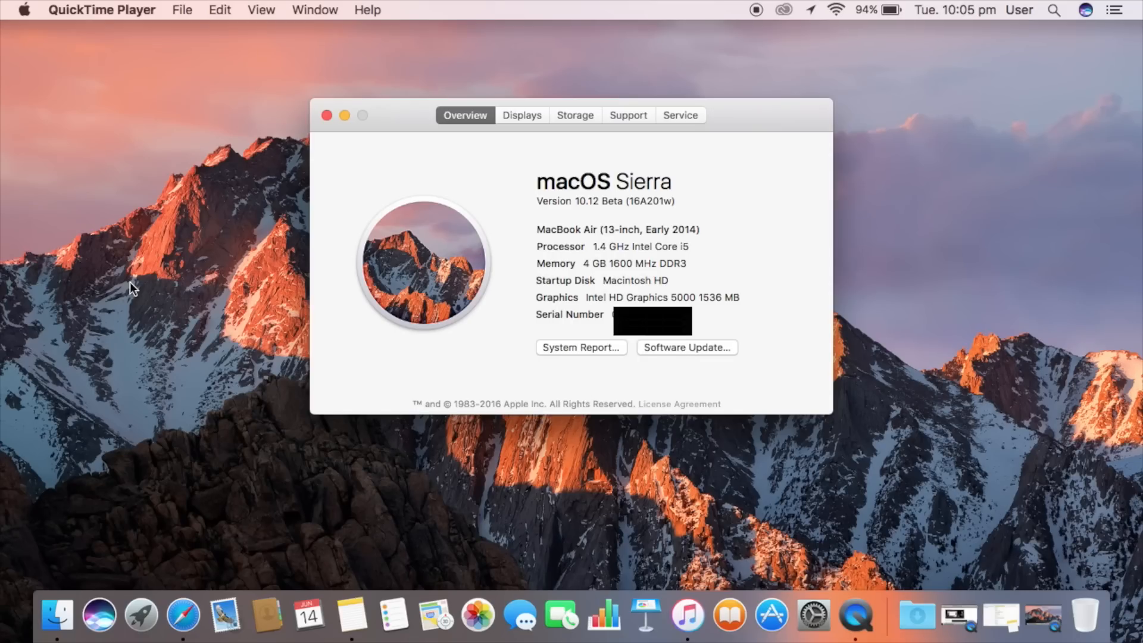
{"action": "mouse_move", "coordinate": [368, 257]}
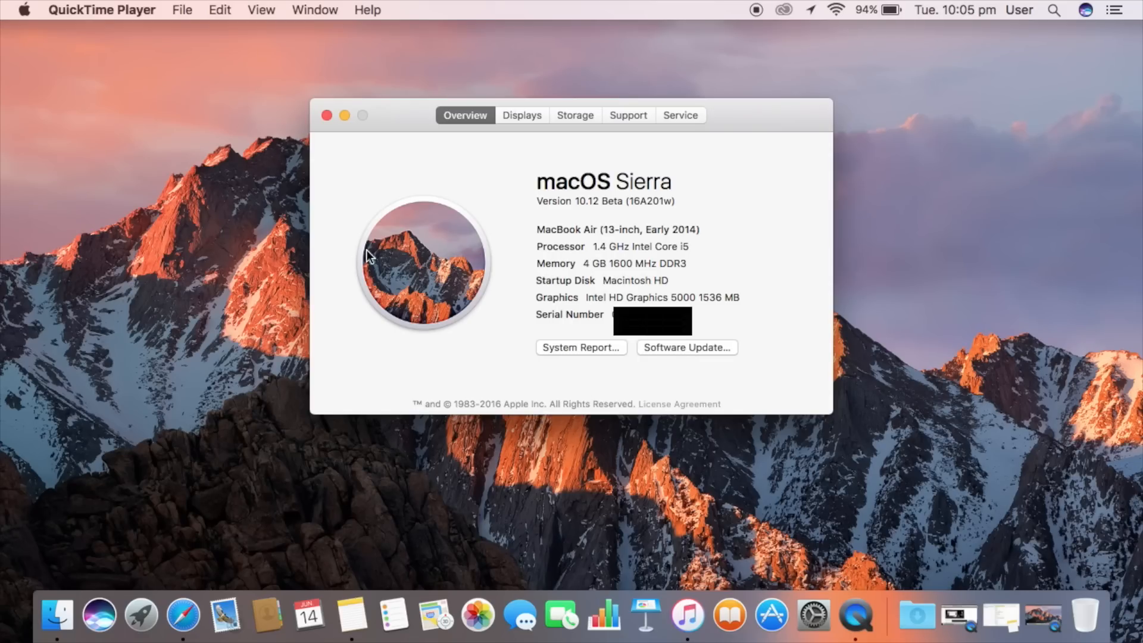
{"action": "mouse_move", "coordinate": [427, 347]}
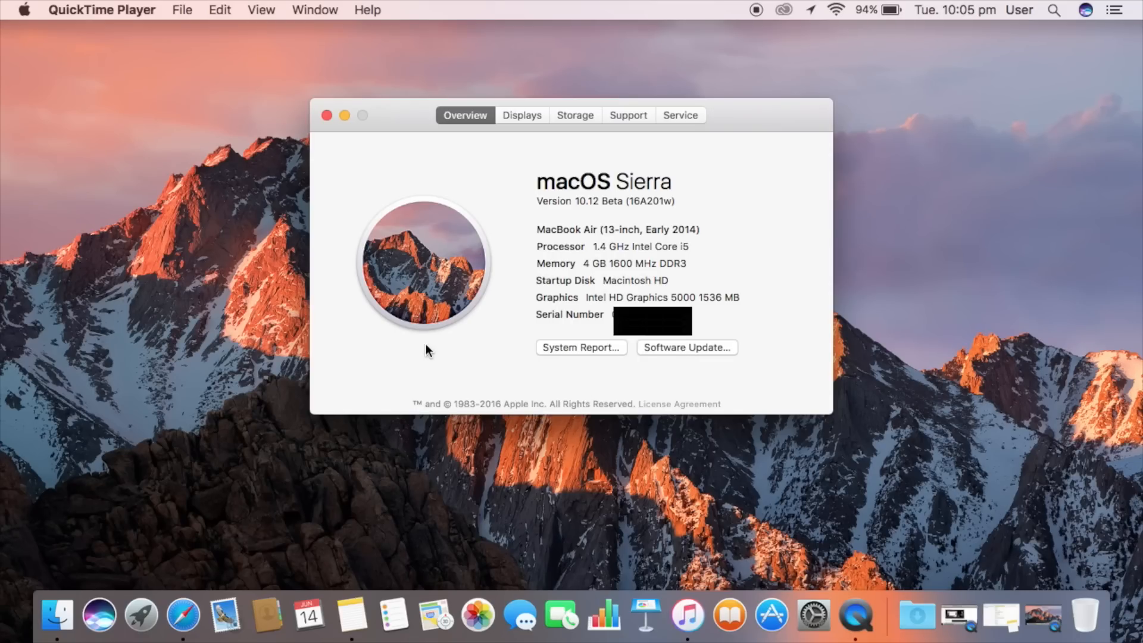
{"action": "mouse_move", "coordinate": [446, 349]}
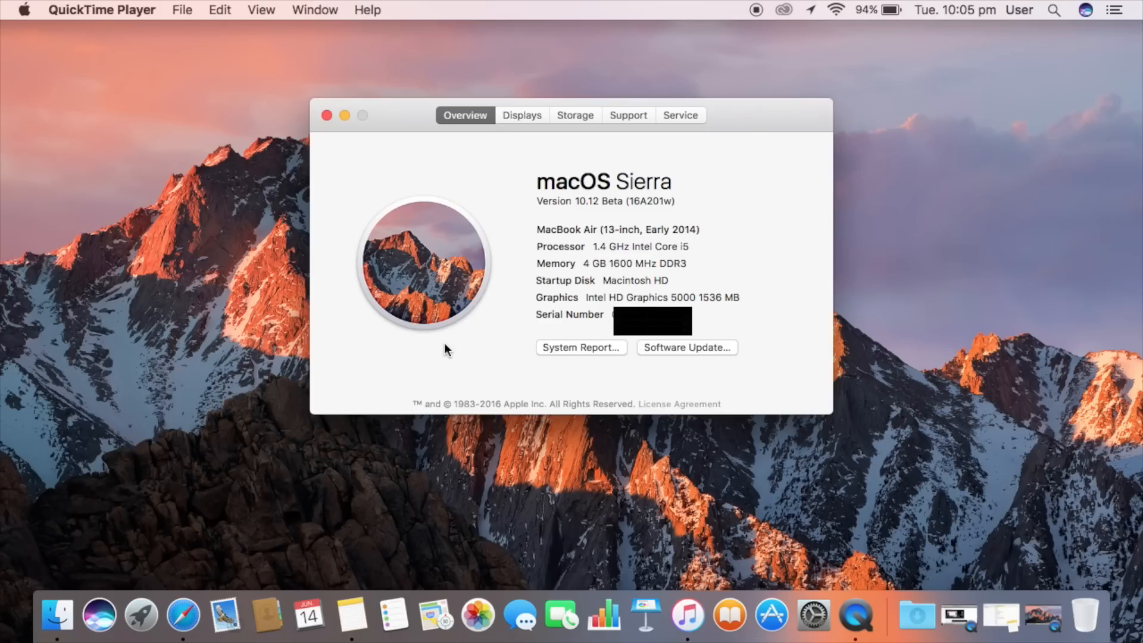
{"action": "mouse_move", "coordinate": [642, 225]}
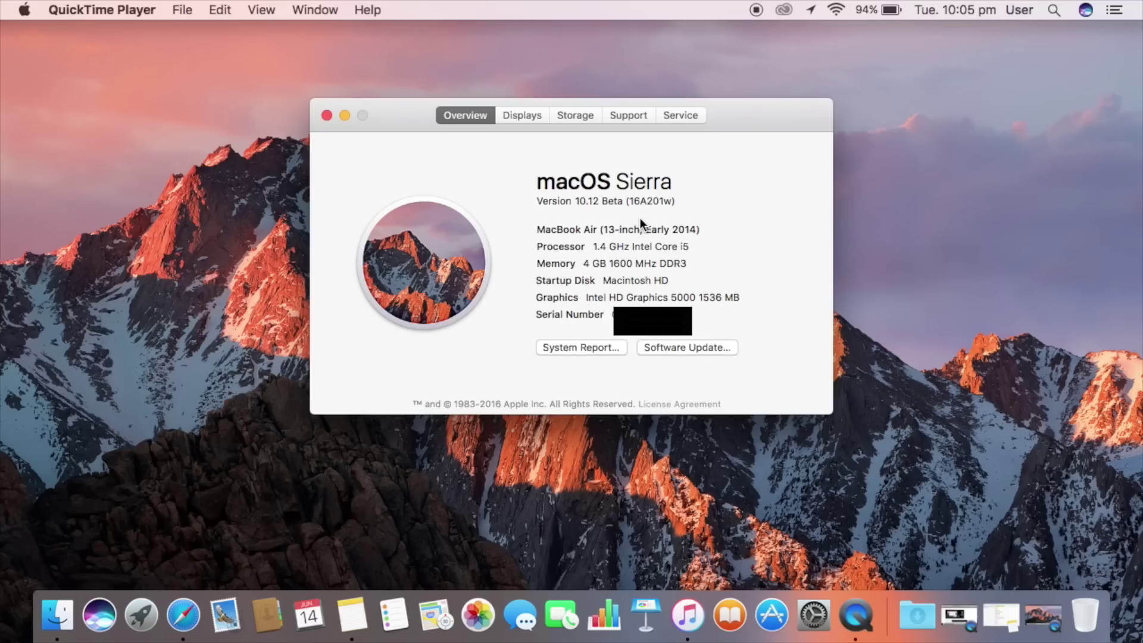
{"action": "mouse_move", "coordinate": [686, 209]}
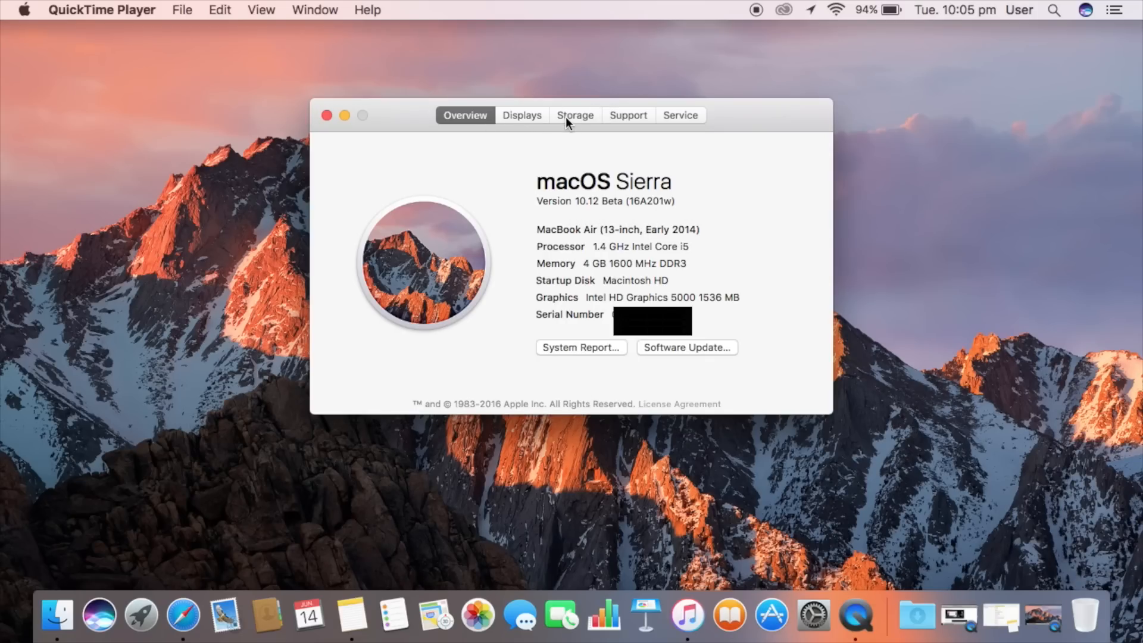
Step: Close the overview and ask Siri "What is the weather in America", getting the Washington, DC 21° forecast
{"action": "left_click", "coordinate": [320, 115]}
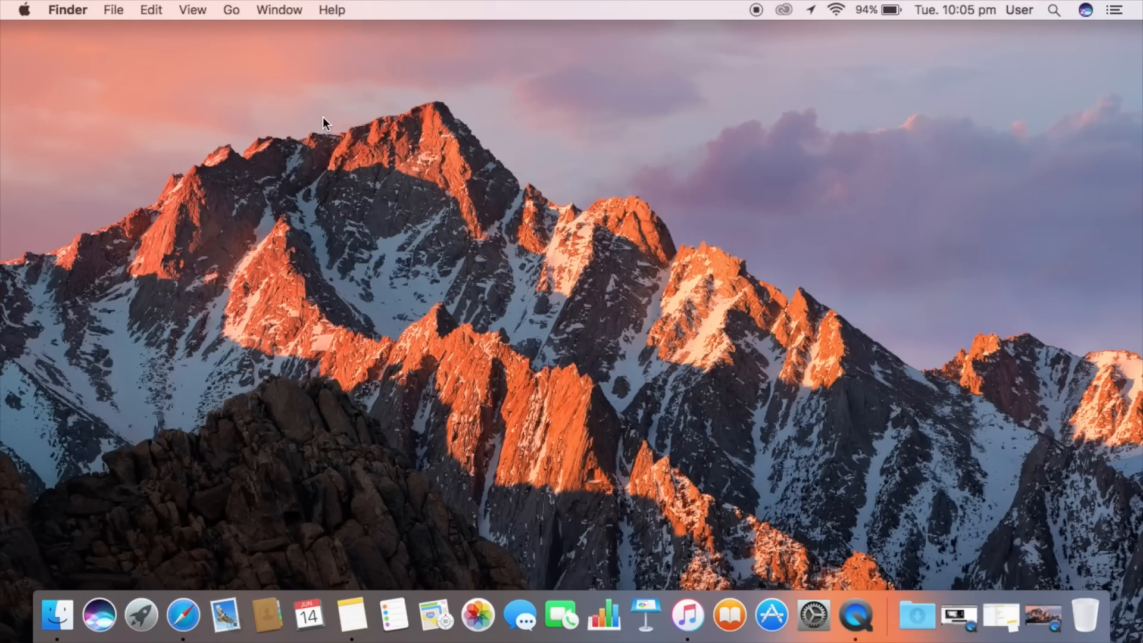
{"action": "mouse_move", "coordinate": [140, 624]}
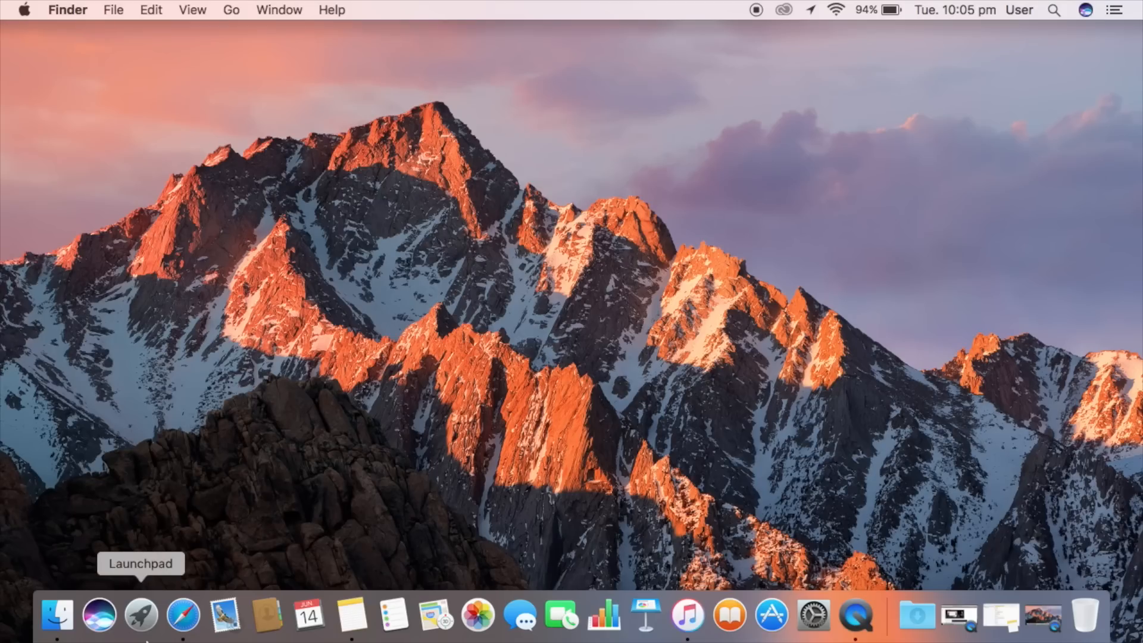
{"action": "mouse_move", "coordinate": [101, 622]}
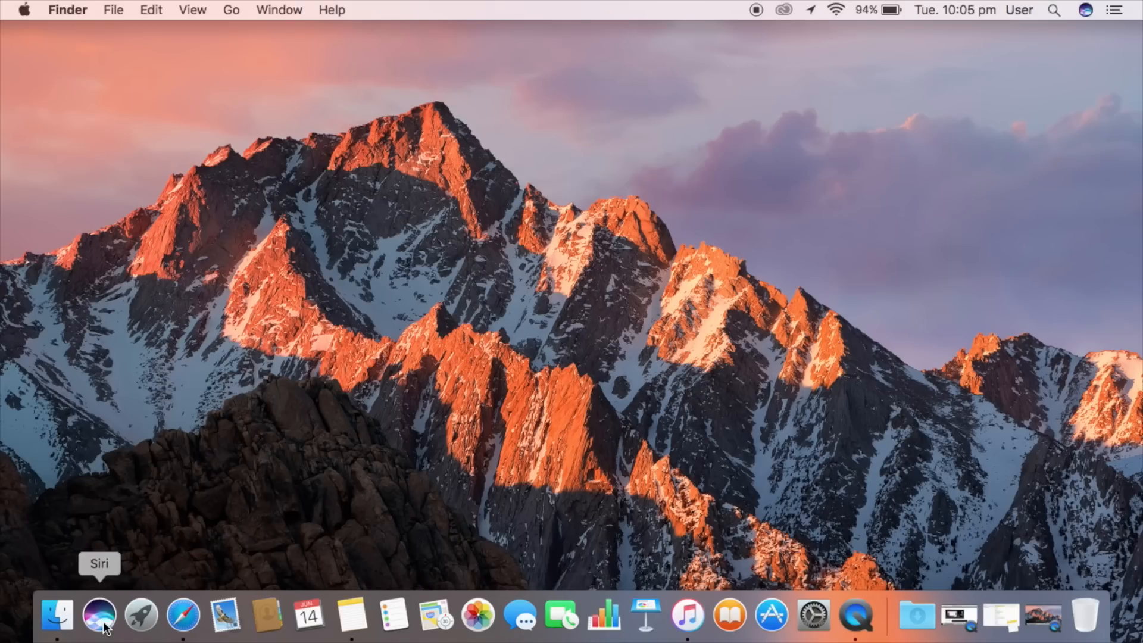
{"action": "left_click", "coordinate": [100, 621]}
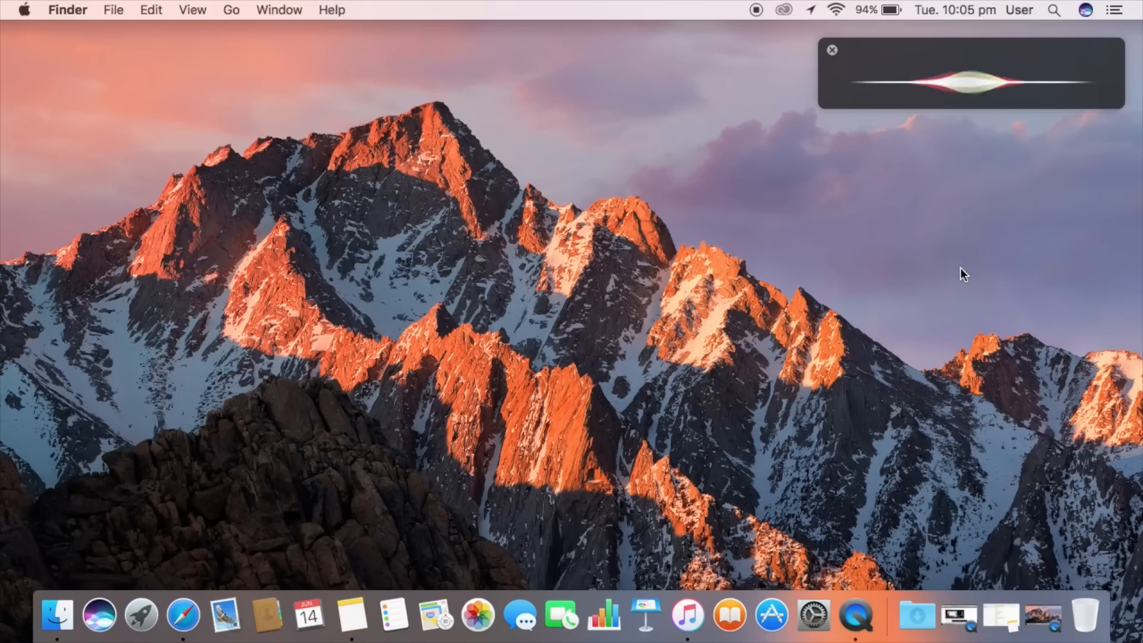
{"action": "type", "text": "What is the weather in America”"}
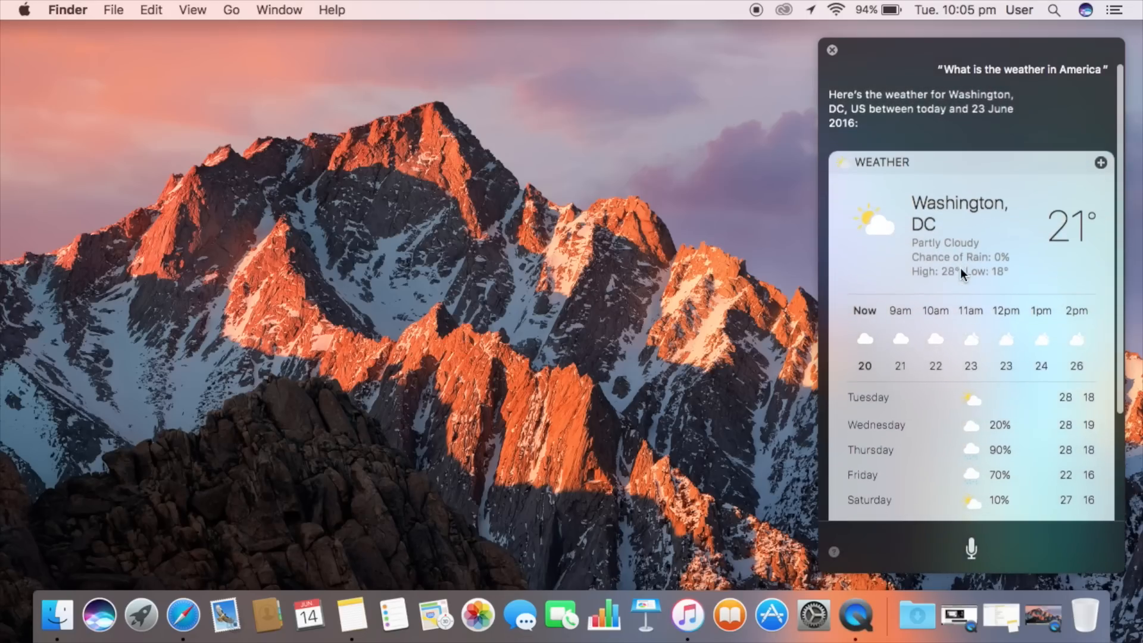
{"action": "scroll", "scroll_direction": "down", "scroll_amount": 3}
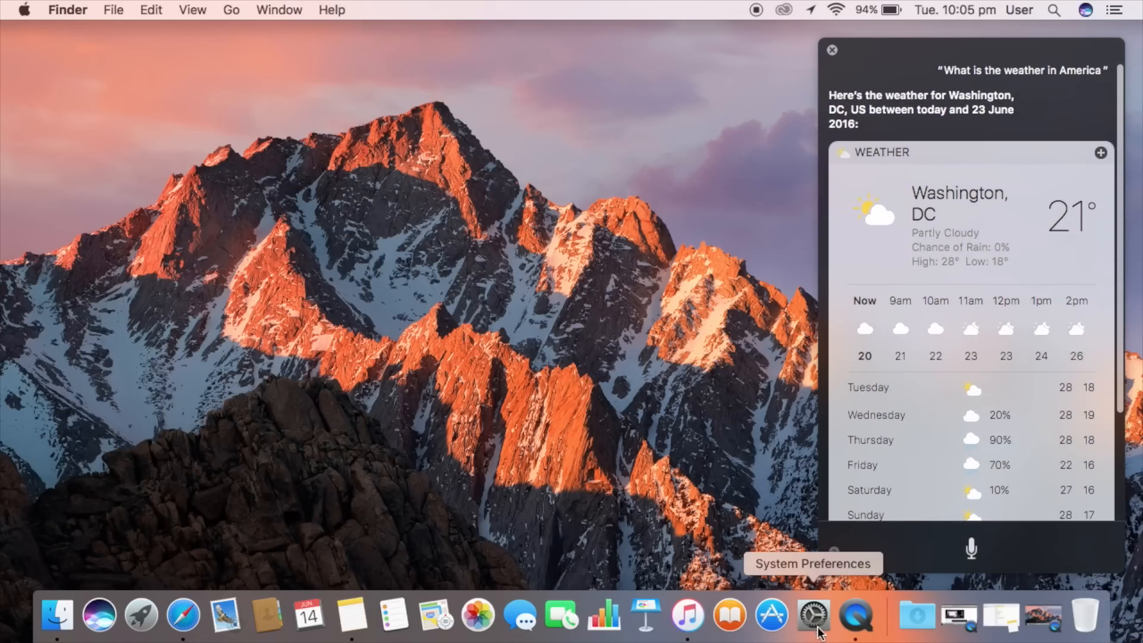
{"action": "left_click", "coordinate": [812, 619]}
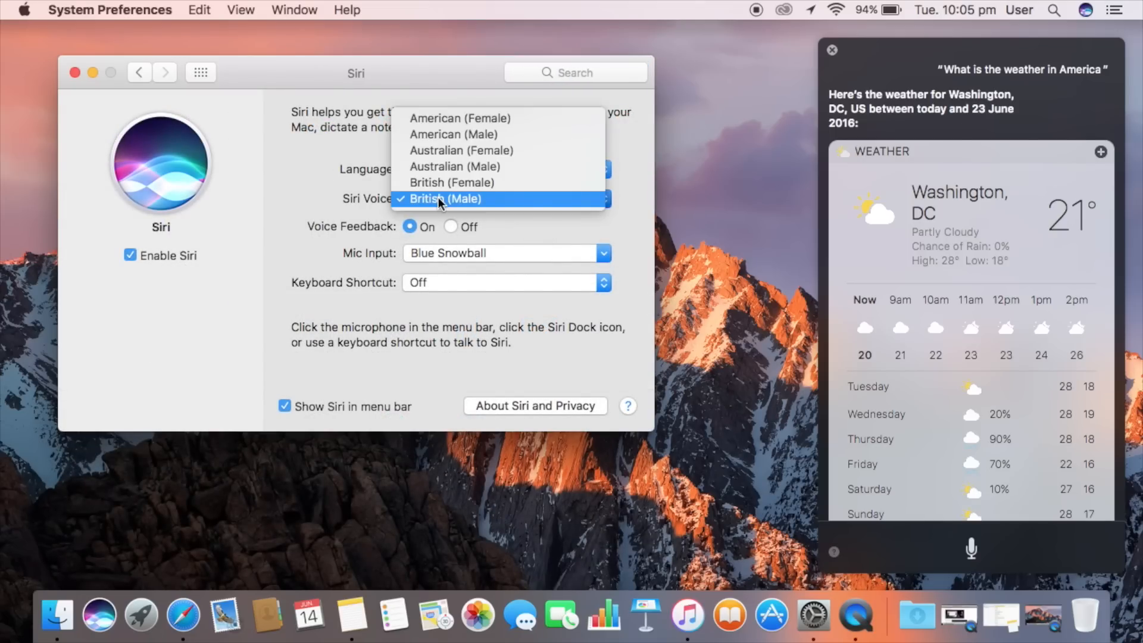
{"action": "mouse_move", "coordinate": [448, 122]}
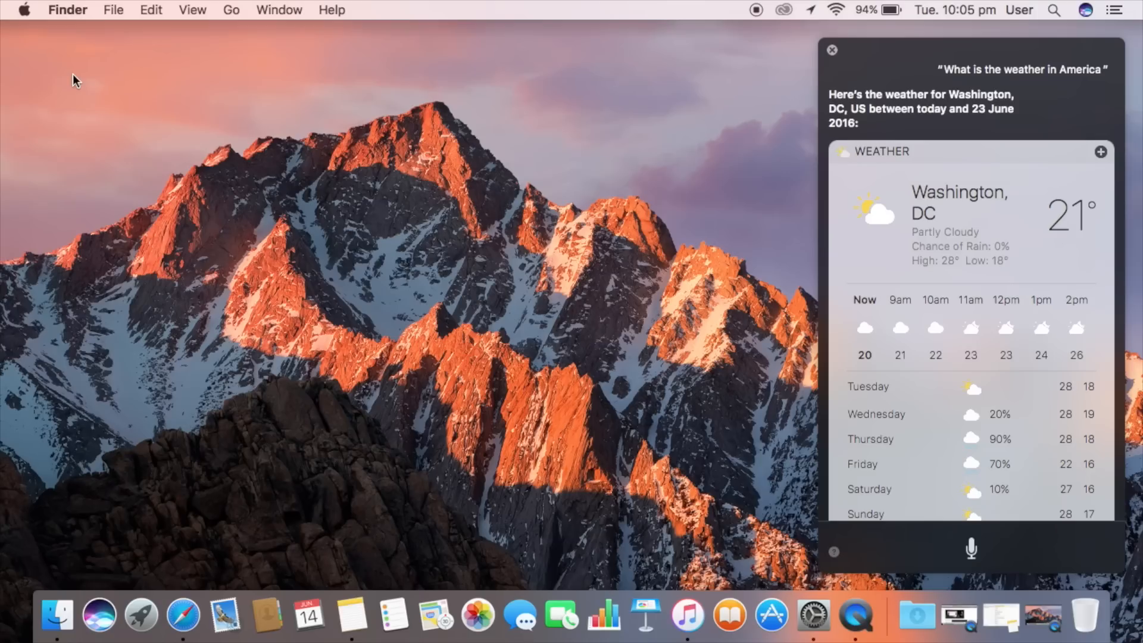
Step: Bring up Notes and select the whole text line of the newest test note
{"action": "left_click", "coordinate": [834, 50]}
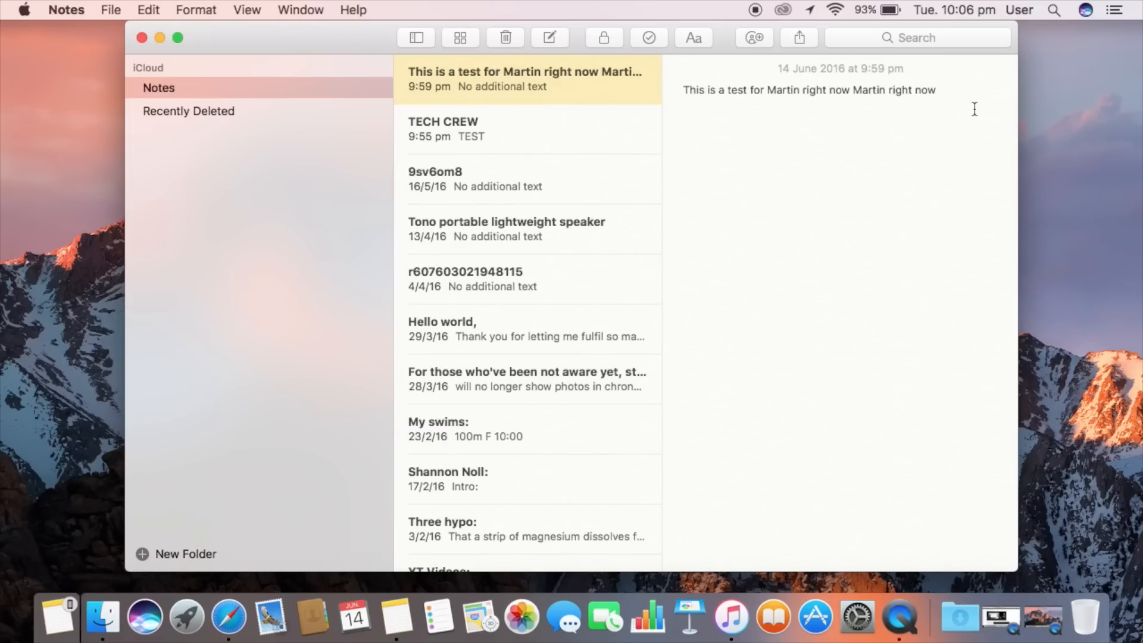
{"action": "triple_click", "coordinate": [810, 90]}
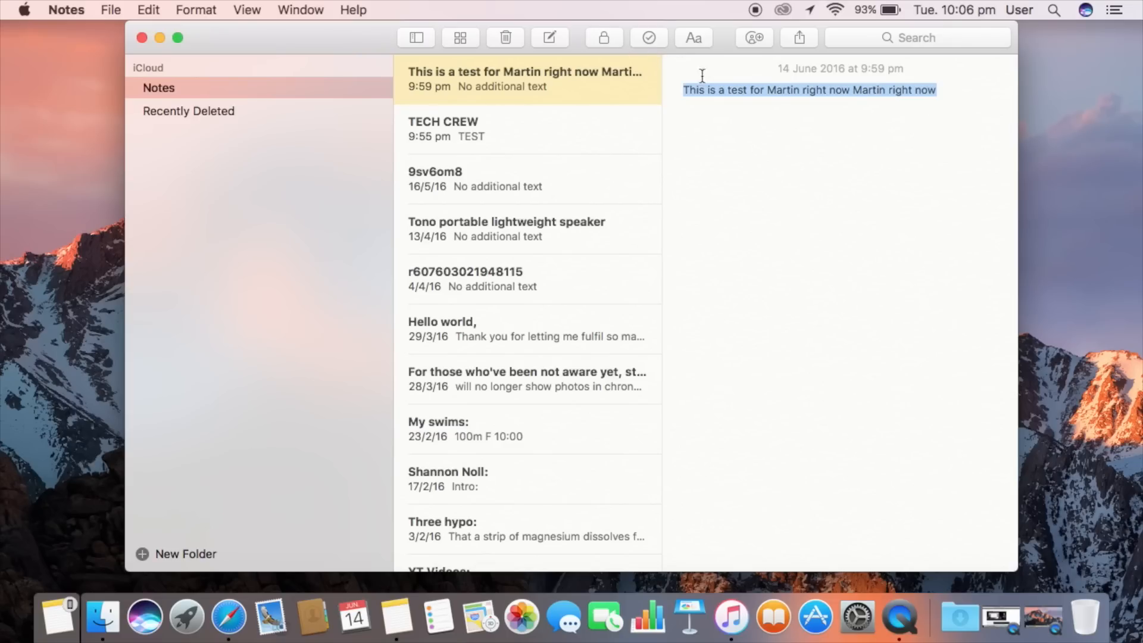
{"action": "mouse_move", "coordinate": [734, 97]}
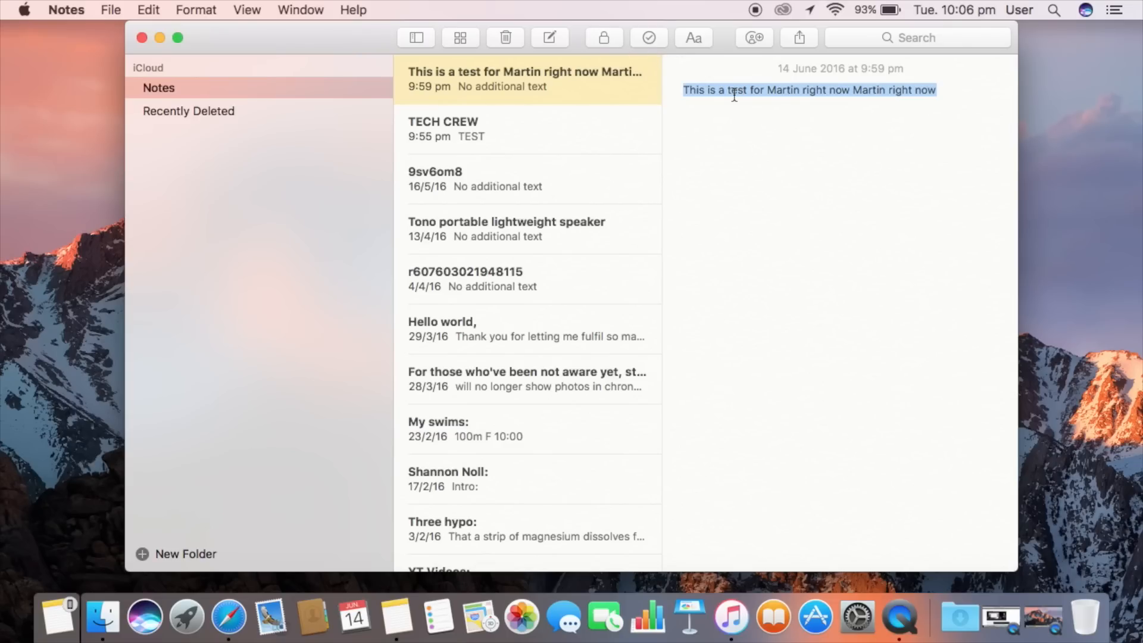
Step: Create a new note reading 'This is a test 1' and paste the clipboard into it
{"action": "left_click", "coordinate": [550, 37]}
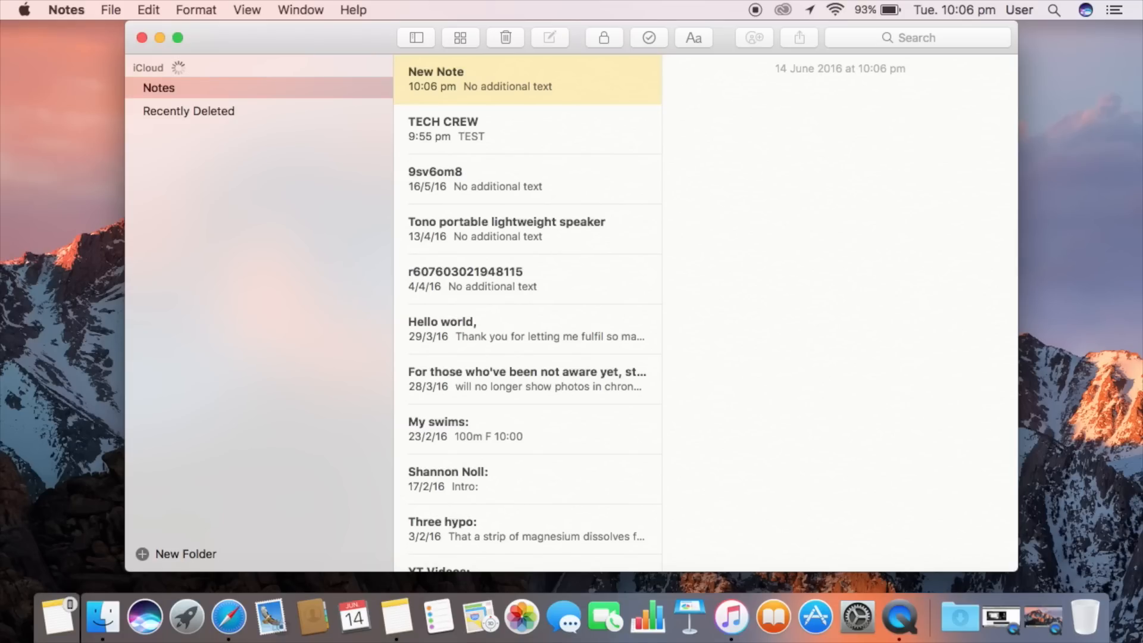
{"action": "type", "text": "This is a test 1"}
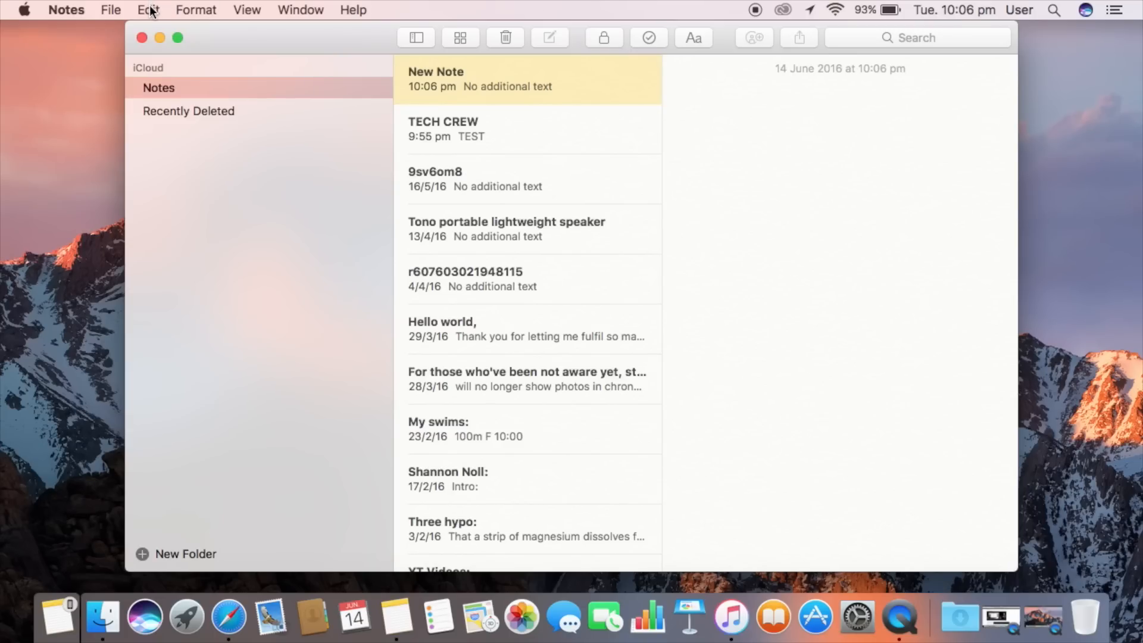
{"action": "left_click", "coordinate": [147, 9]}
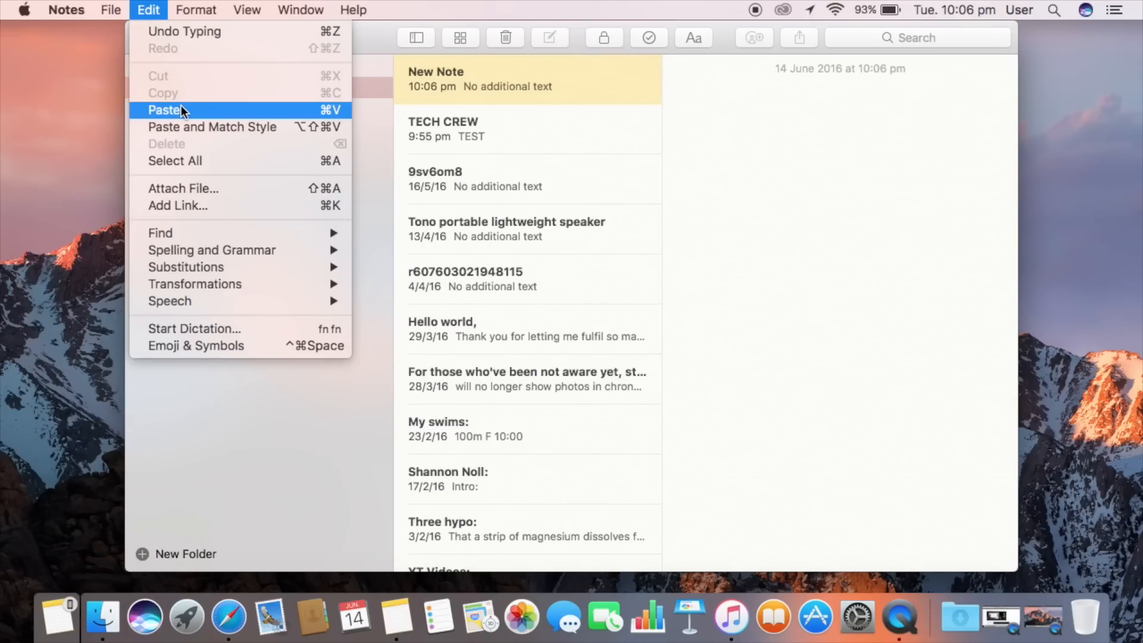
{"action": "left_click", "coordinate": [167, 110]}
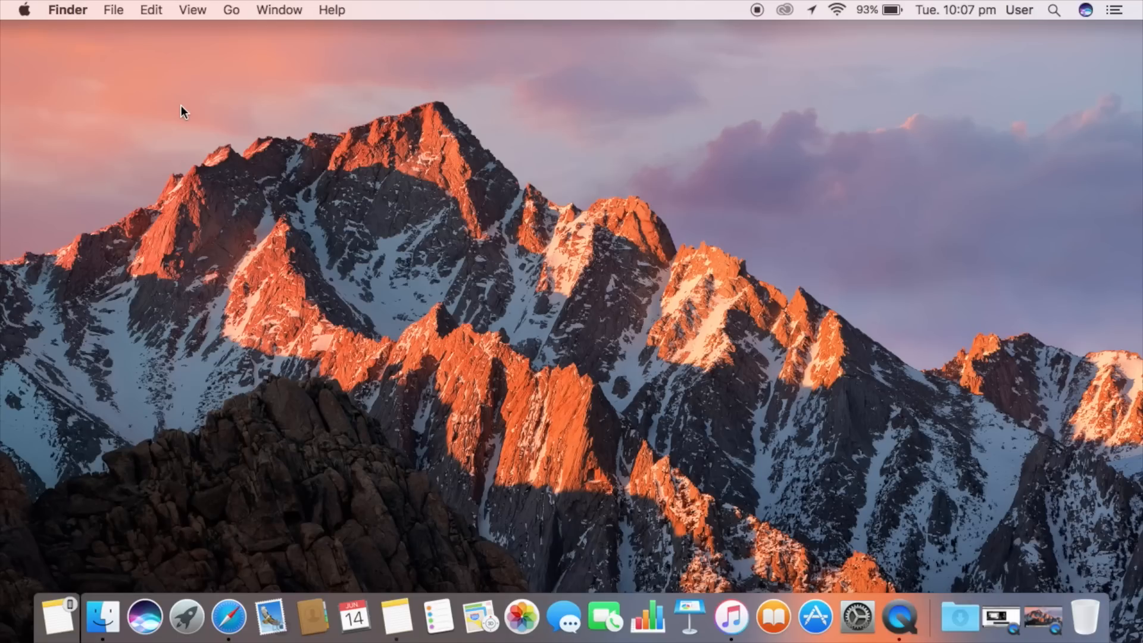
Step: Leave Notes and bring up a fresh Finder window at All My Files
{"action": "left_click", "coordinate": [100, 622]}
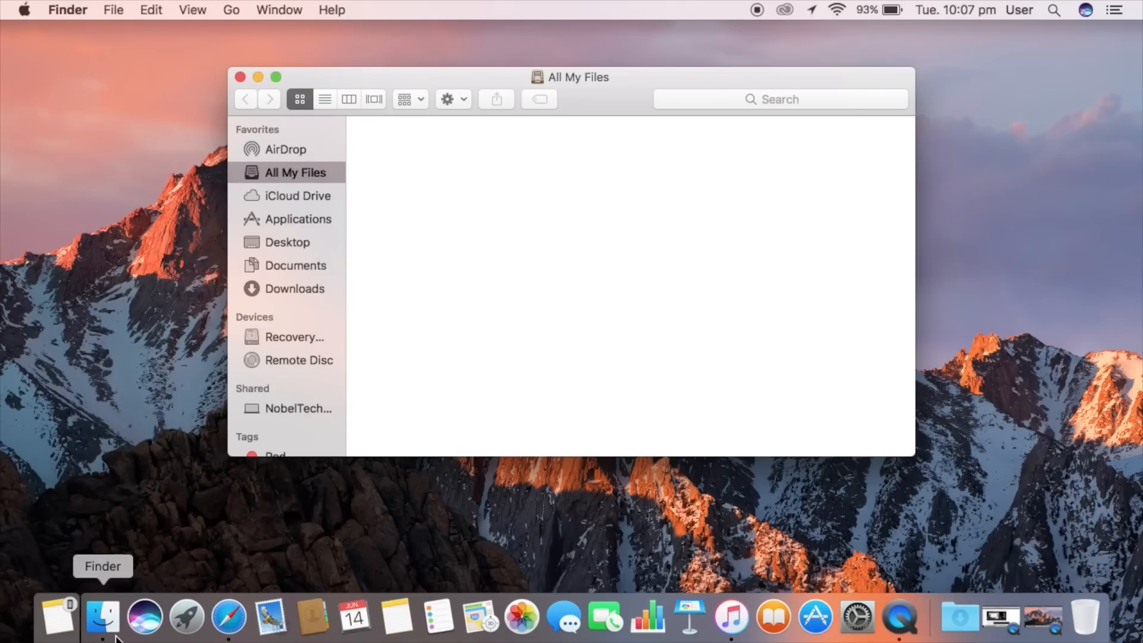
{"action": "mouse_move", "coordinate": [285, 224]}
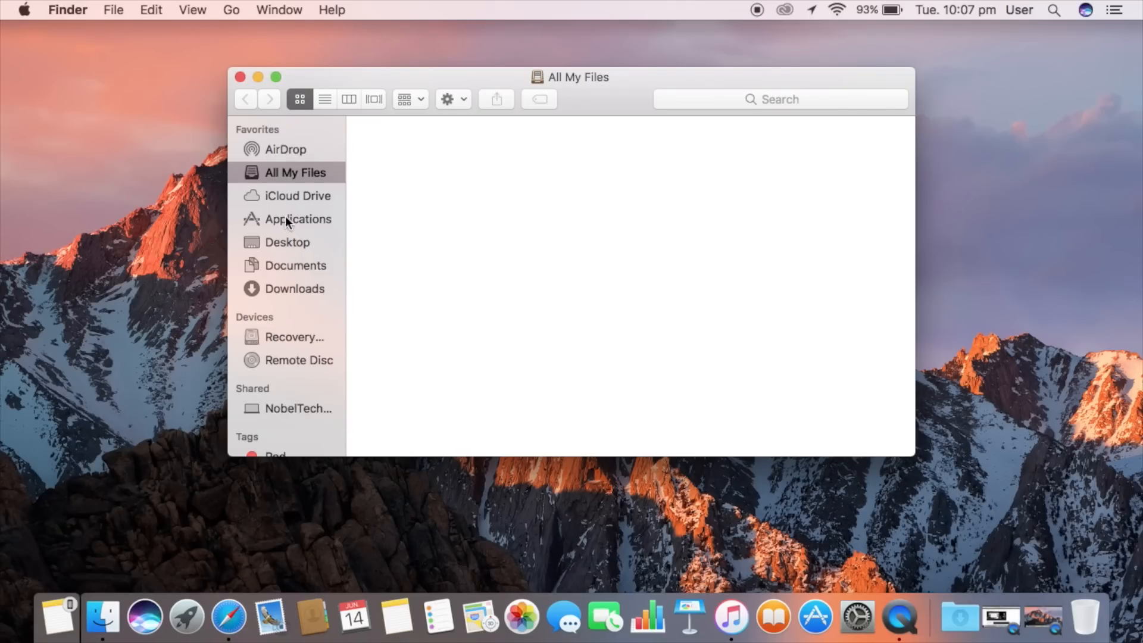
Step: Browse iCloud Drive as a column list, then close Finder back to the desktop
{"action": "left_click", "coordinate": [297, 195]}
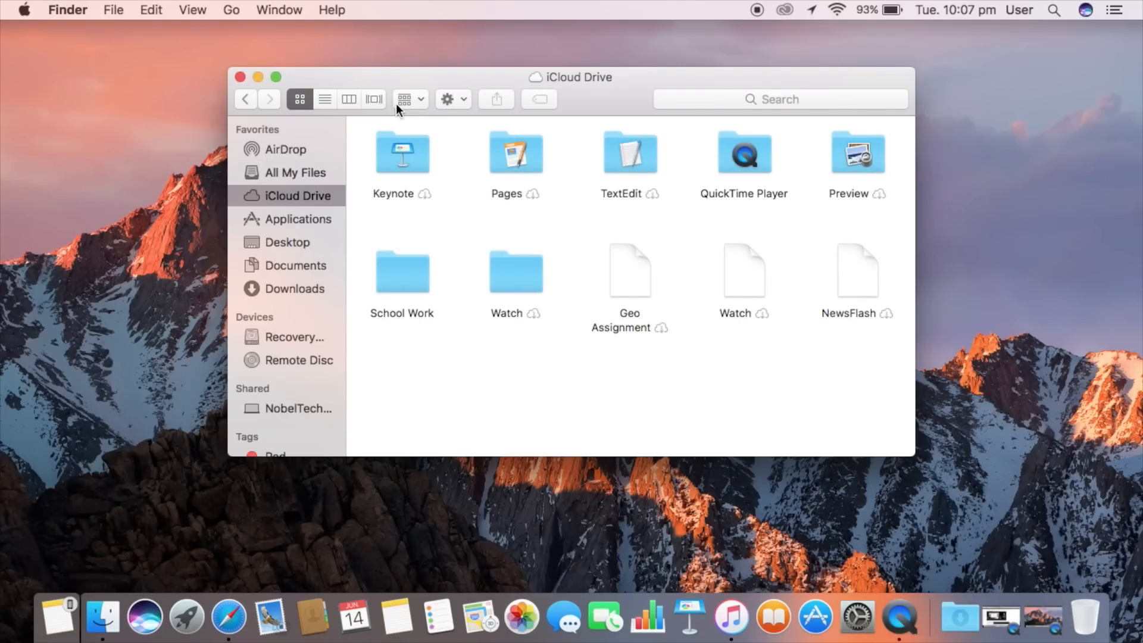
{"action": "left_click", "coordinate": [349, 99]}
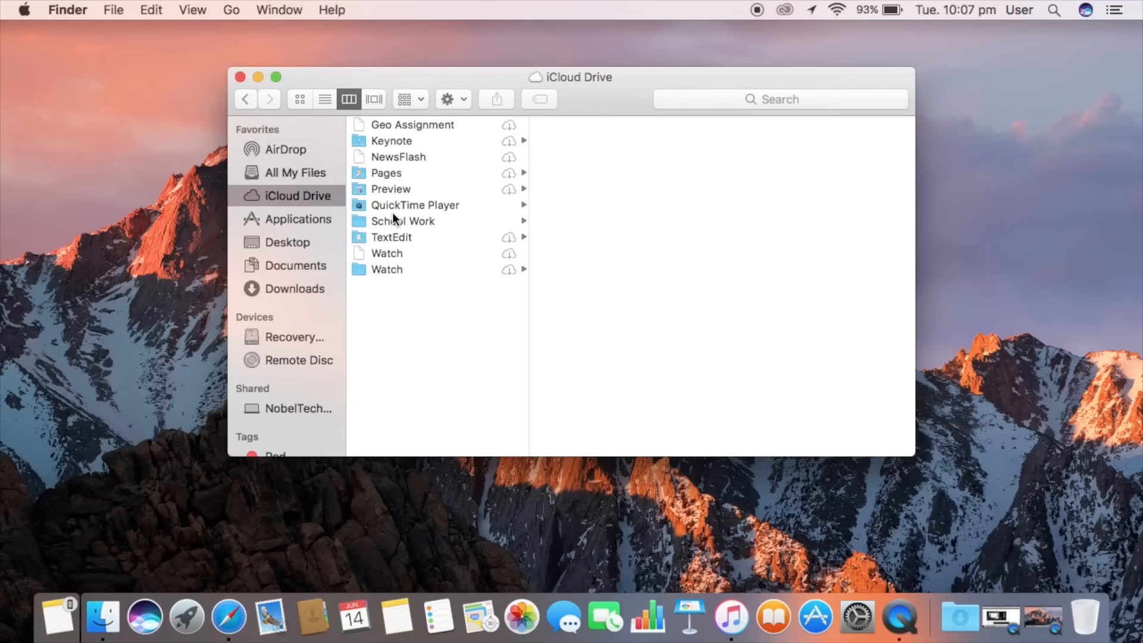
{"action": "mouse_move", "coordinate": [419, 226]}
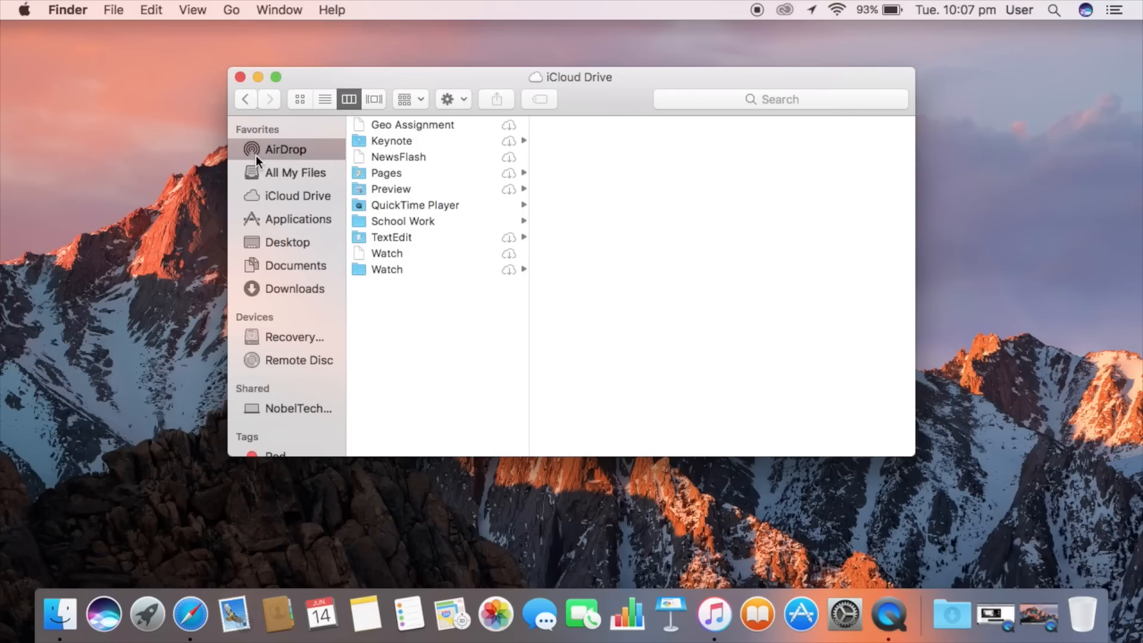
{"action": "left_click", "coordinate": [284, 150]}
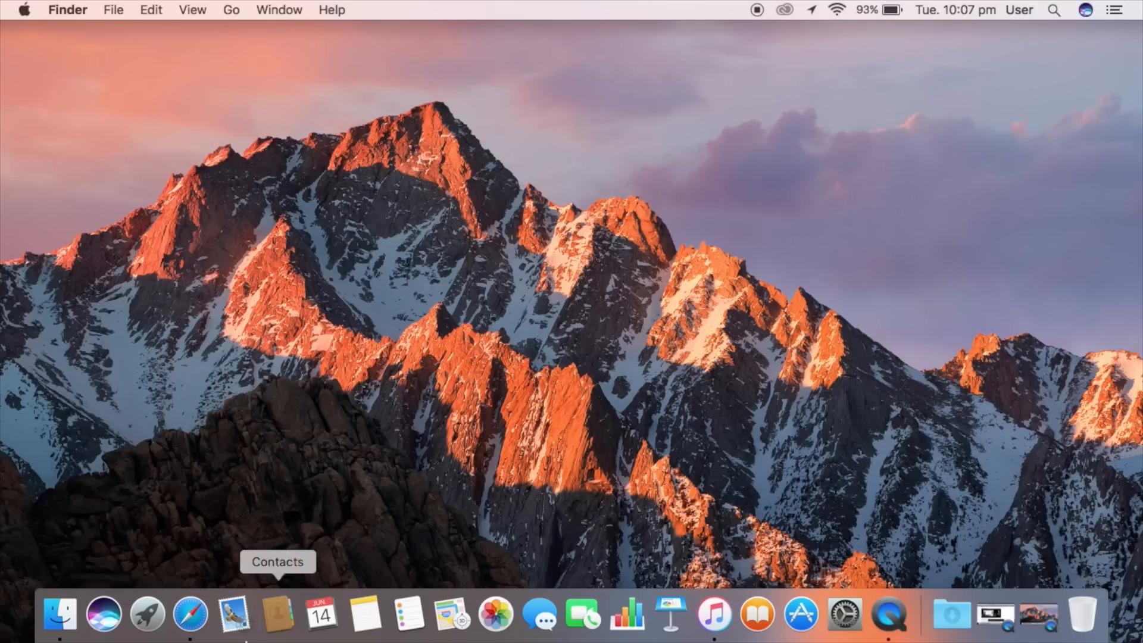
Step: Load youtube.com in Safari and add a second empty tab beside it from the tab overview
{"action": "left_click", "coordinate": [189, 617]}
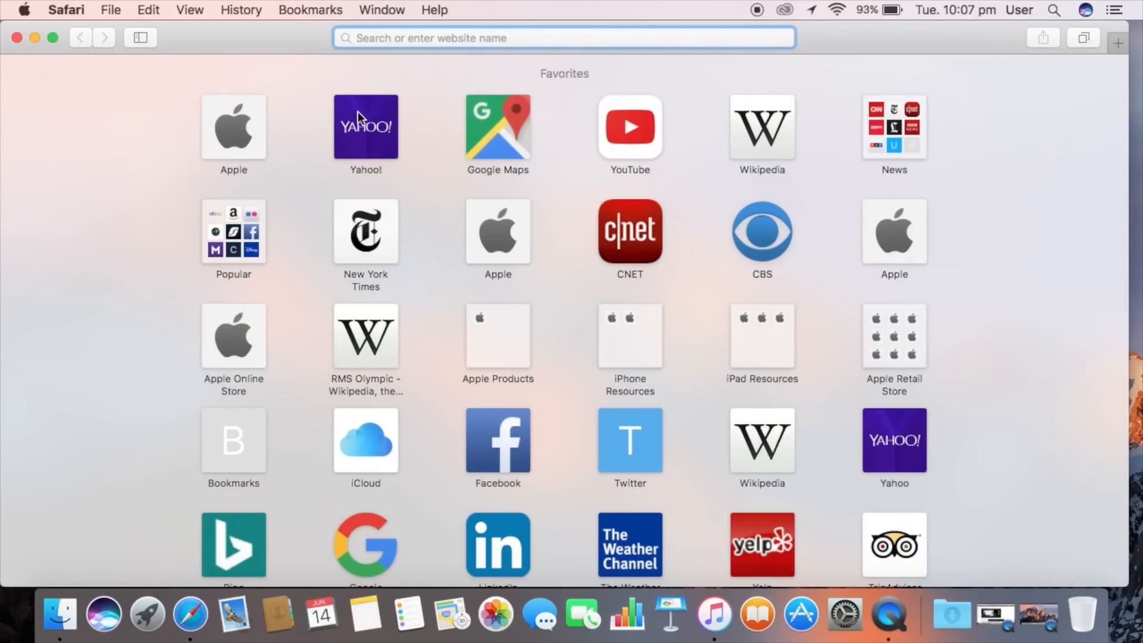
{"action": "left_click", "coordinate": [628, 126]}
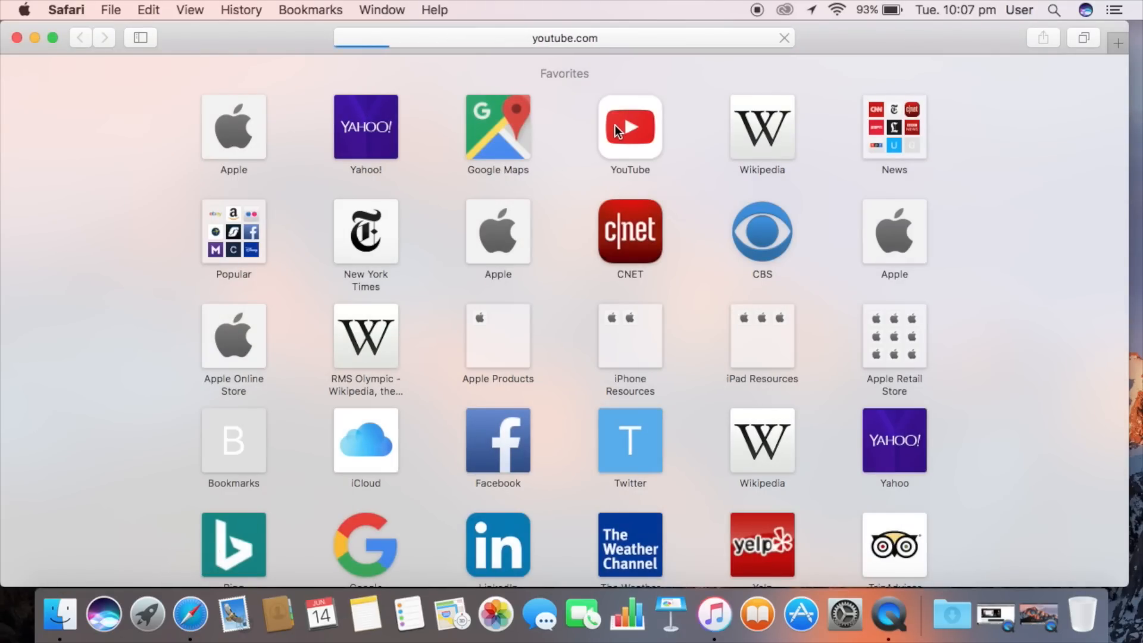
{"action": "mouse_move", "coordinate": [510, 27]}
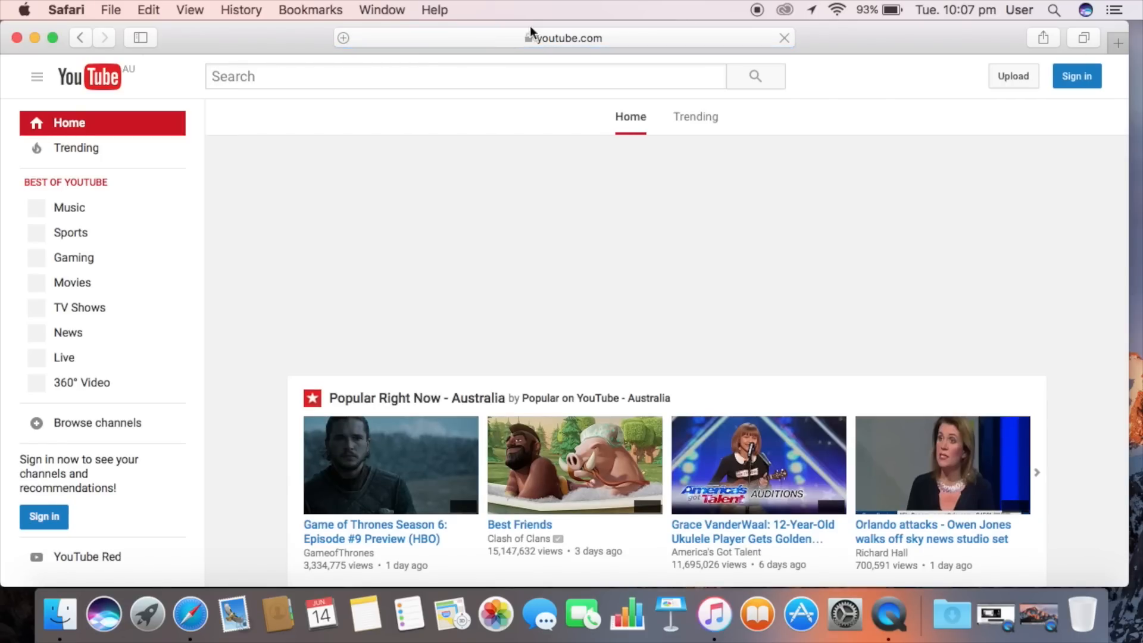
{"action": "left_click", "coordinate": [1085, 43]}
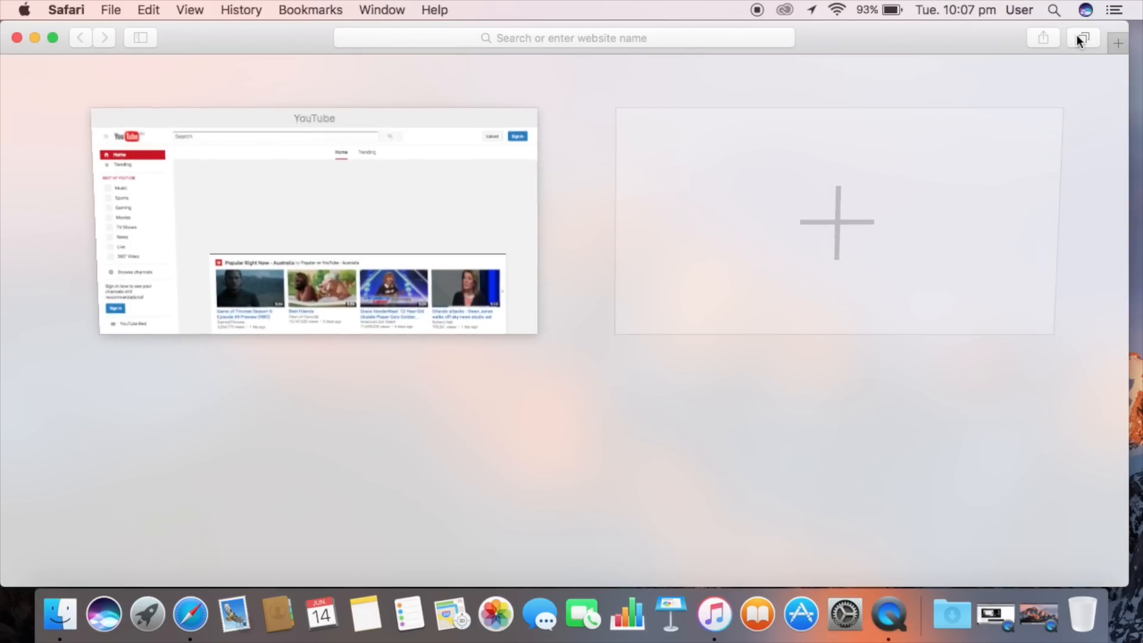
{"action": "left_click", "coordinate": [839, 221]}
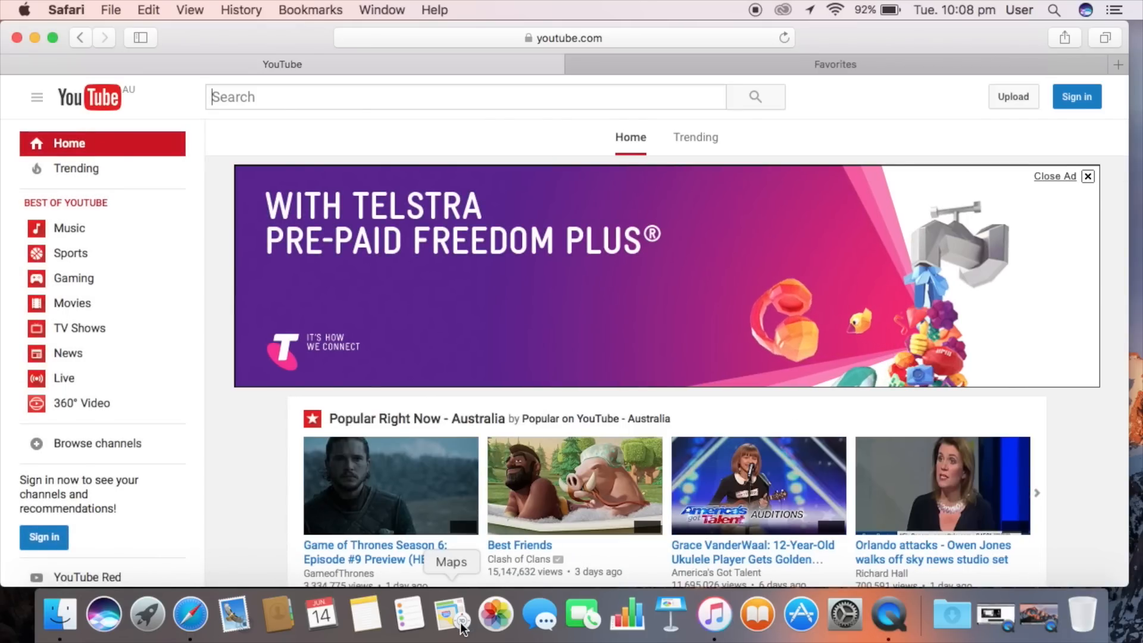
Step: Show the empty iTunes Music library, then close Safari and iTunes leaving the bare desktop
{"action": "left_click", "coordinate": [712, 620]}
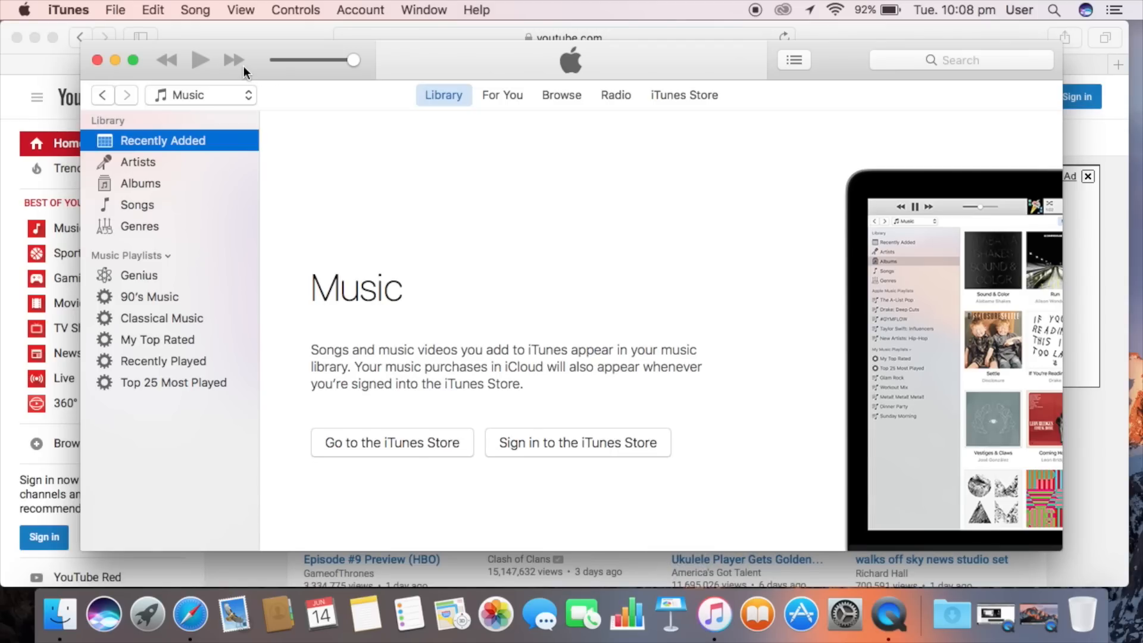
{"action": "mouse_move", "coordinate": [409, 617]}
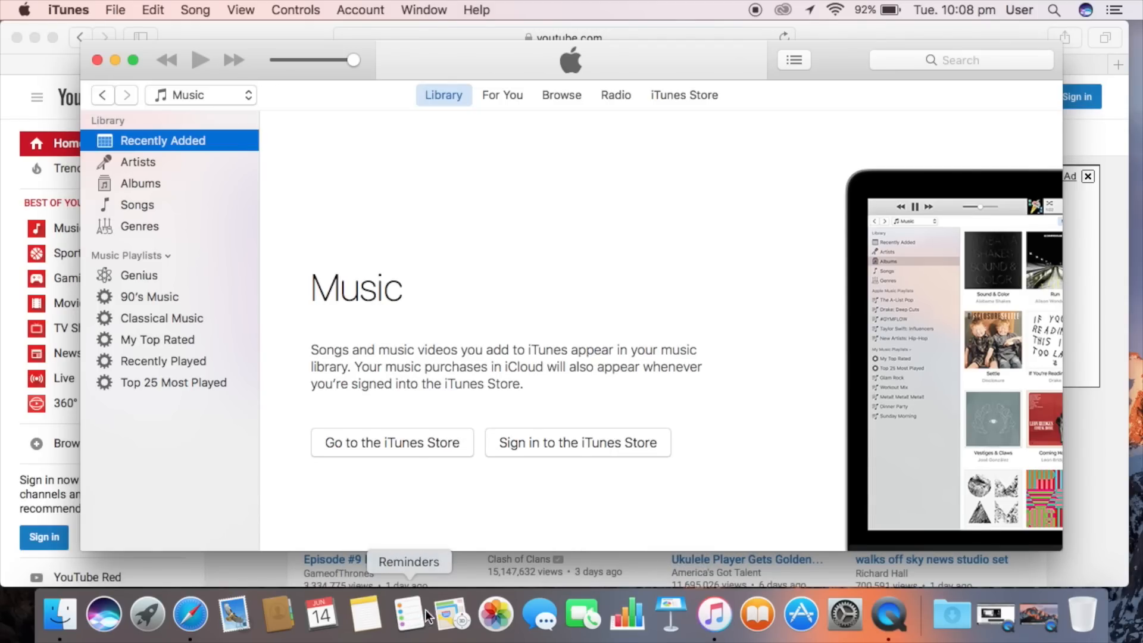
{"action": "left_click", "coordinate": [452, 614]}
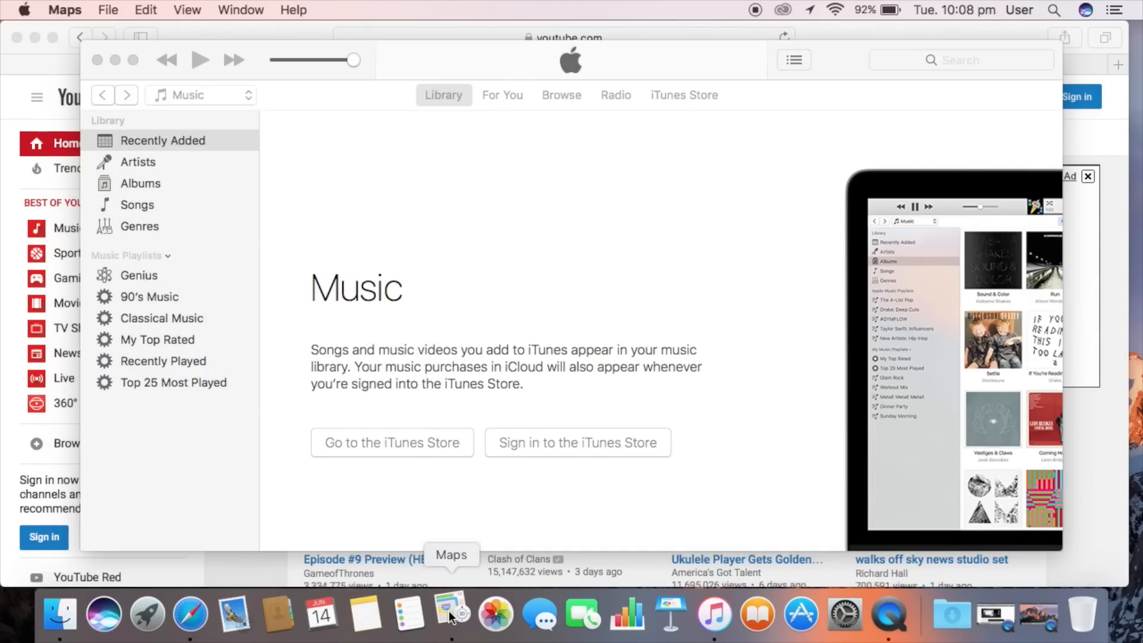
{"action": "left_click", "coordinate": [451, 617]}
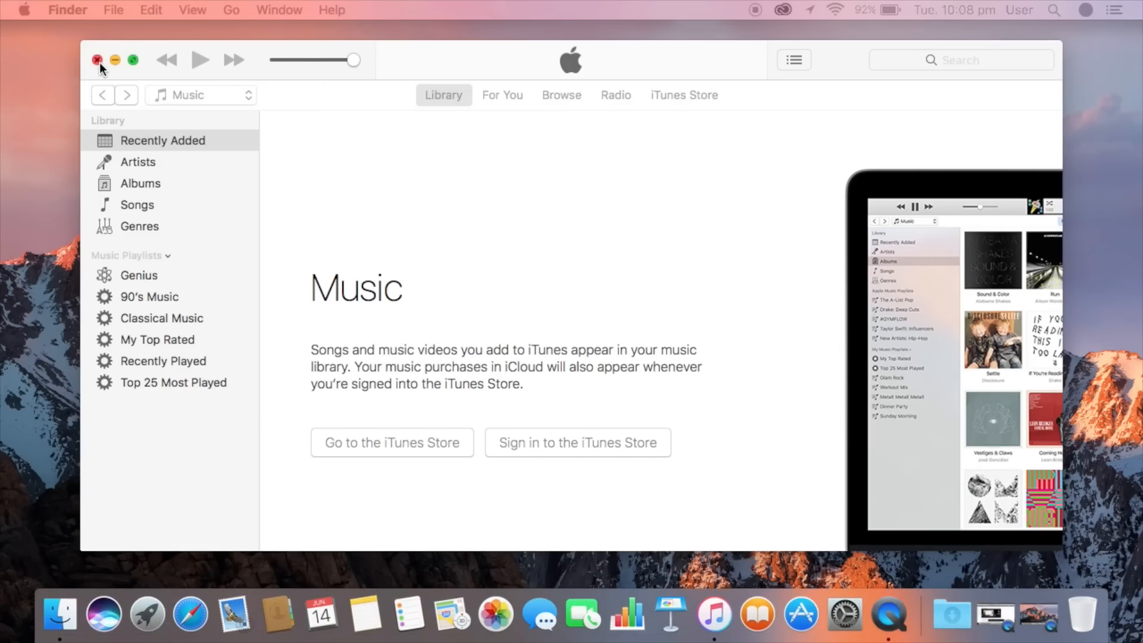
{"action": "left_click", "coordinate": [96, 60]}
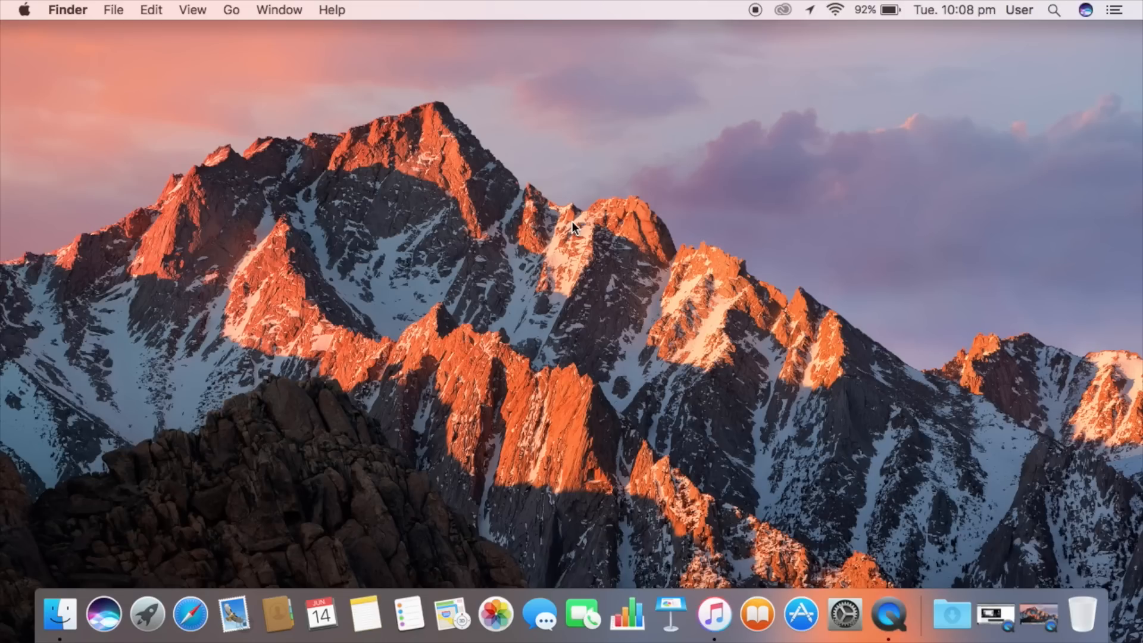
{"action": "mouse_move", "coordinate": [96, 622]}
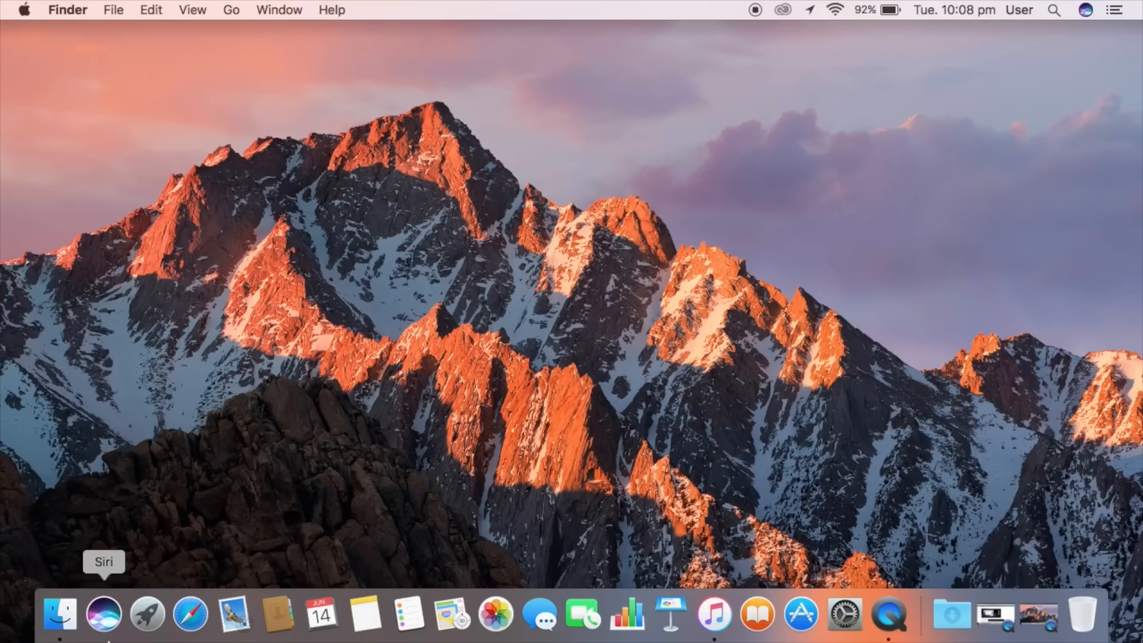
{"action": "mouse_move", "coordinate": [117, 550]}
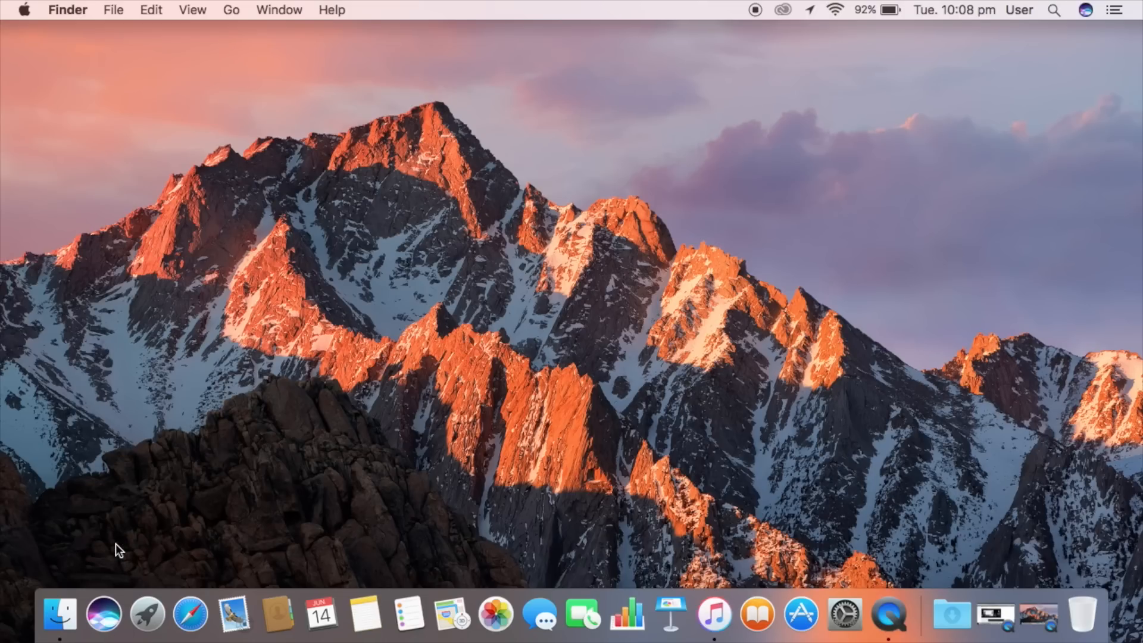
{"action": "mouse_move", "coordinate": [364, 435]}
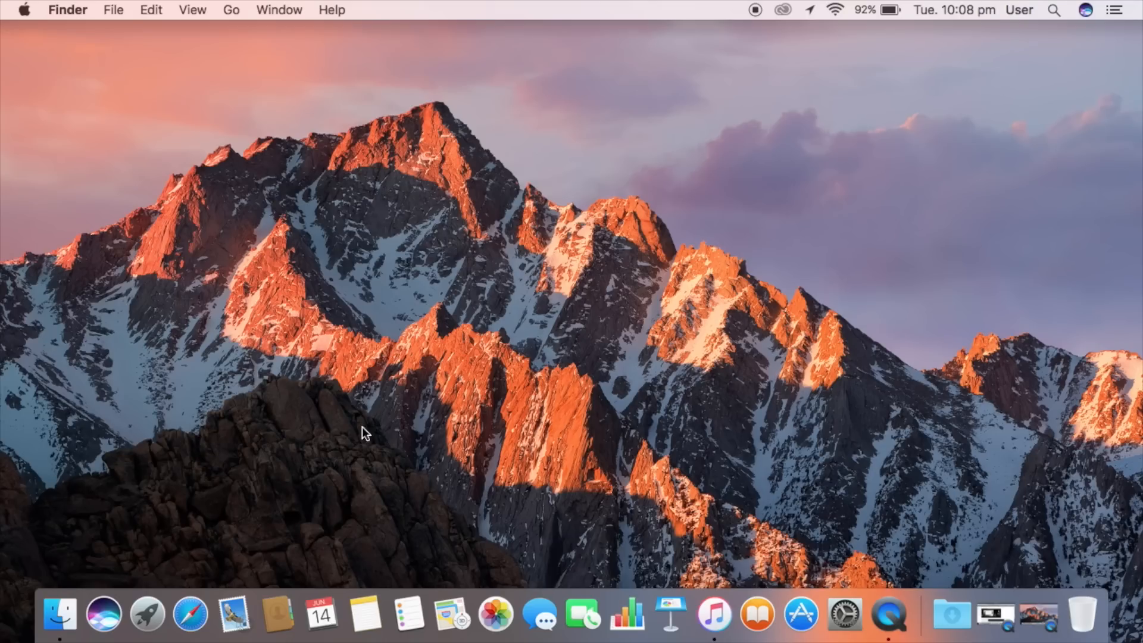
{"action": "mouse_move", "coordinate": [50, 531]}
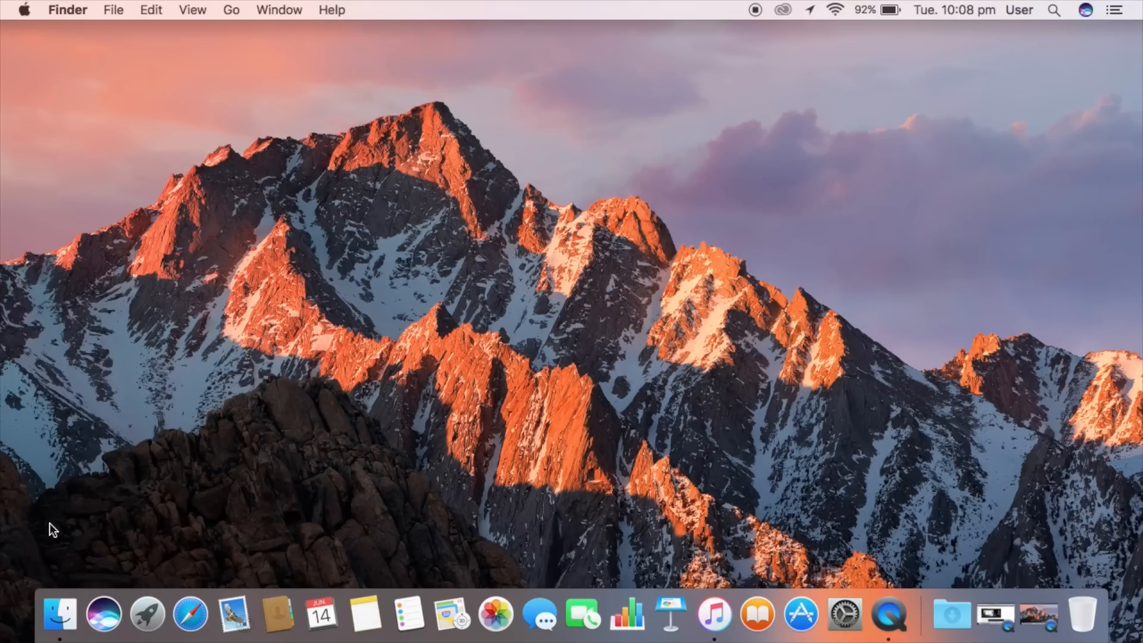
{"action": "mouse_move", "coordinate": [312, 366]}
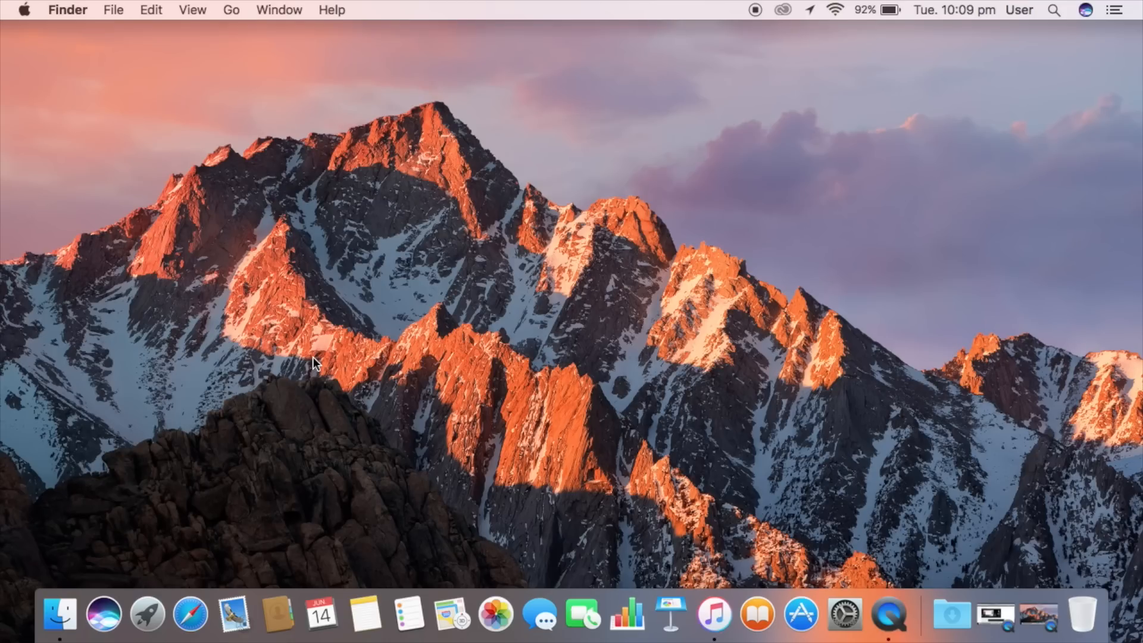
{"action": "mouse_move", "coordinate": [421, 169]}
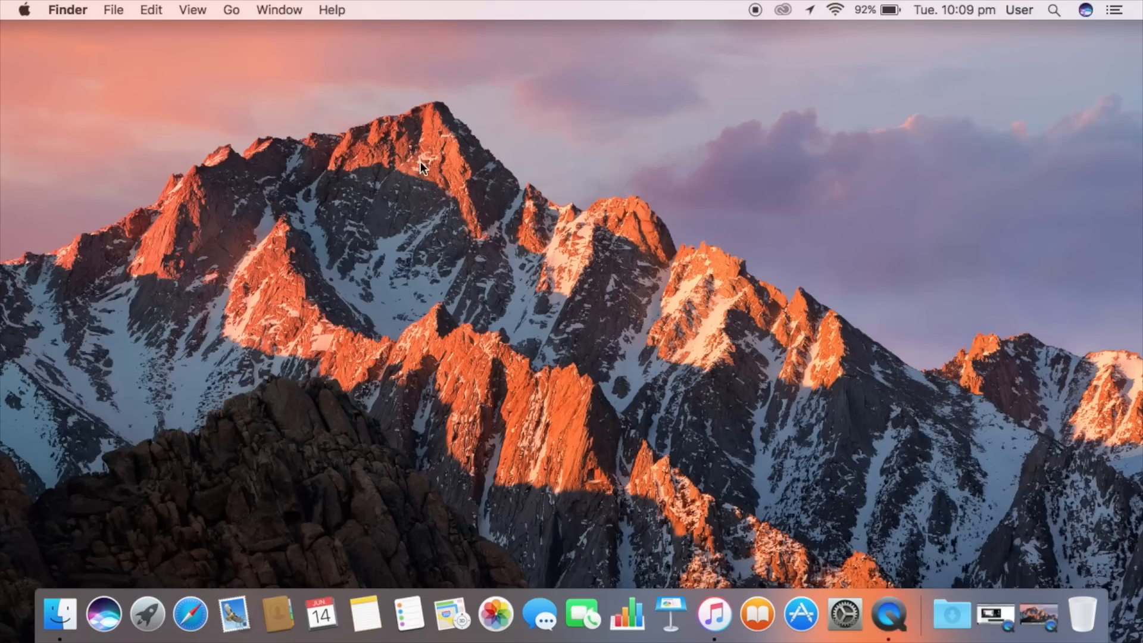
{"action": "mouse_move", "coordinate": [592, 291]}
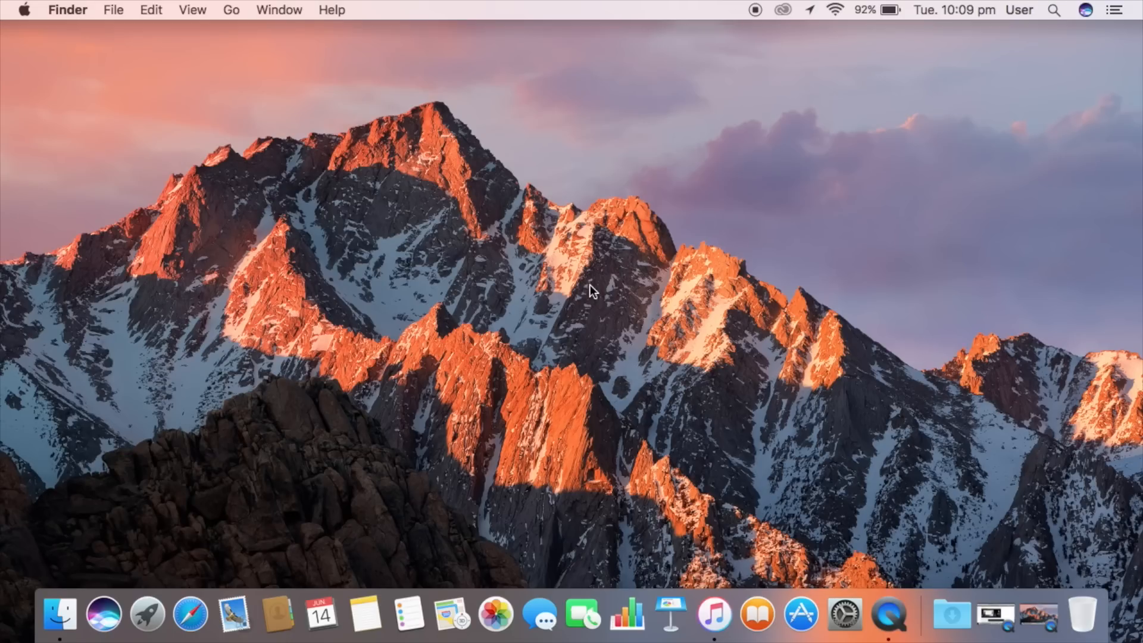